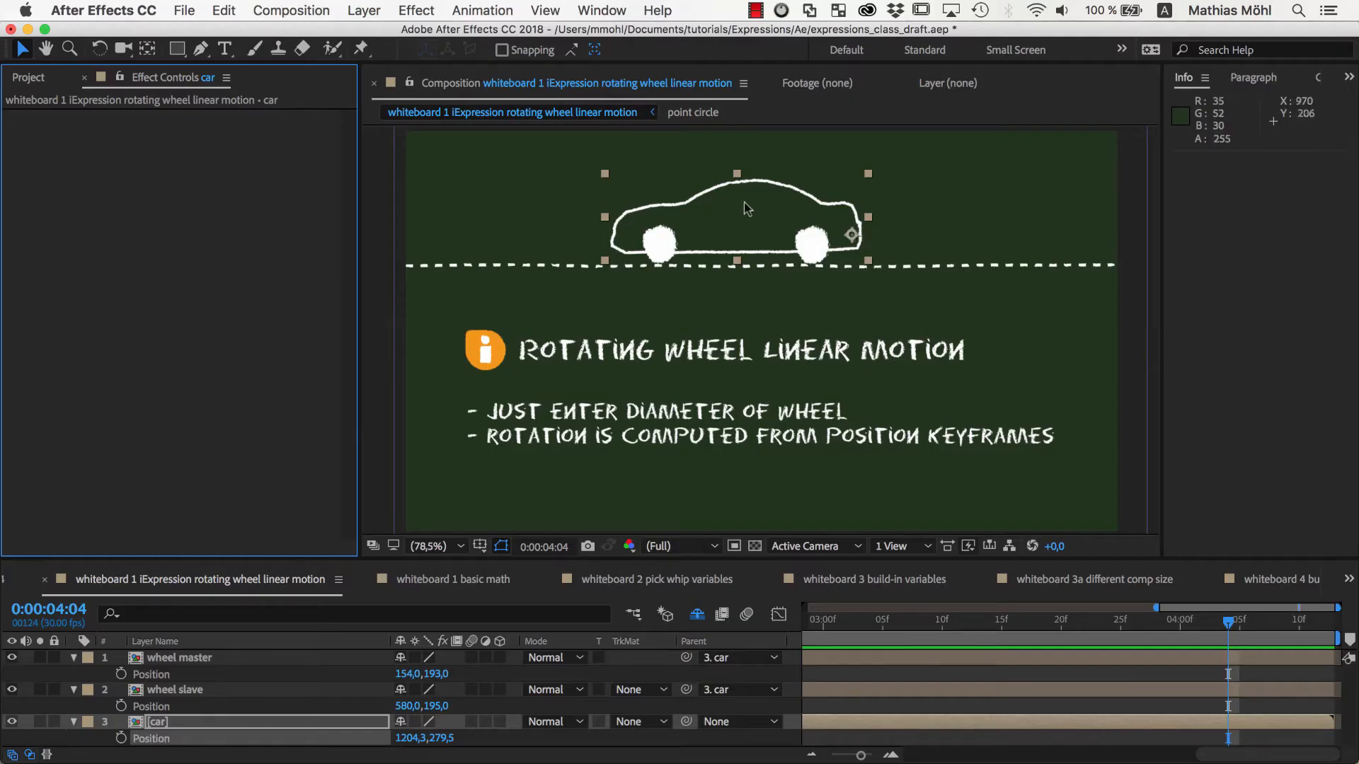
mouse_move(736, 240)
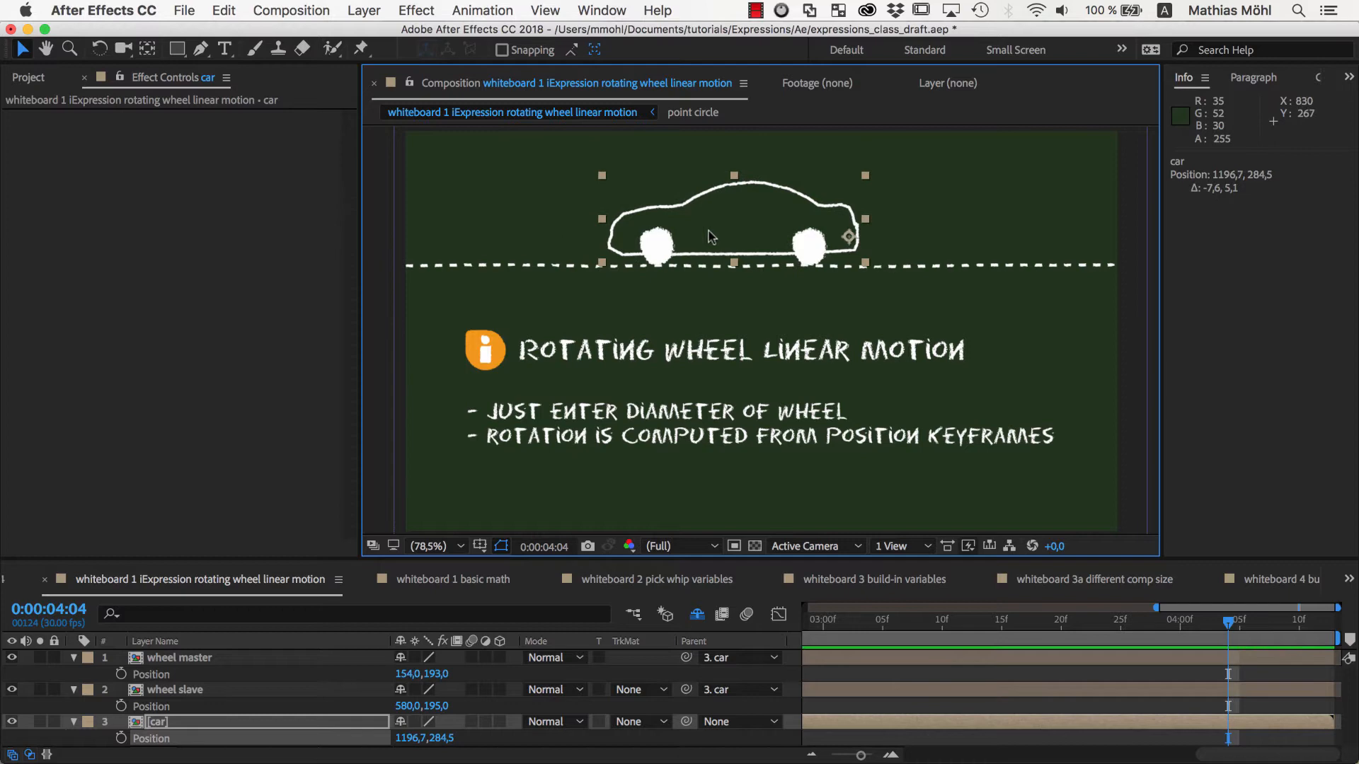
mouse_move(657, 260)
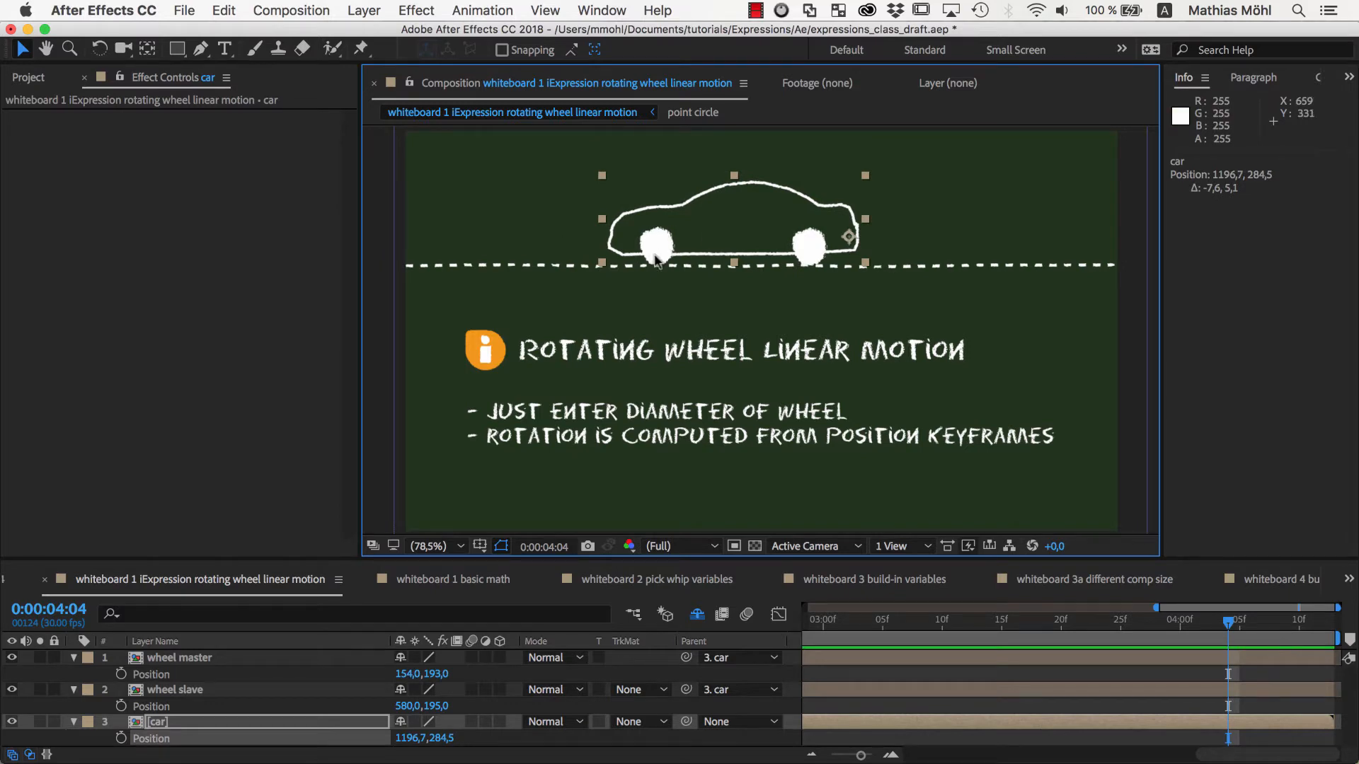
mouse_move(658, 242)
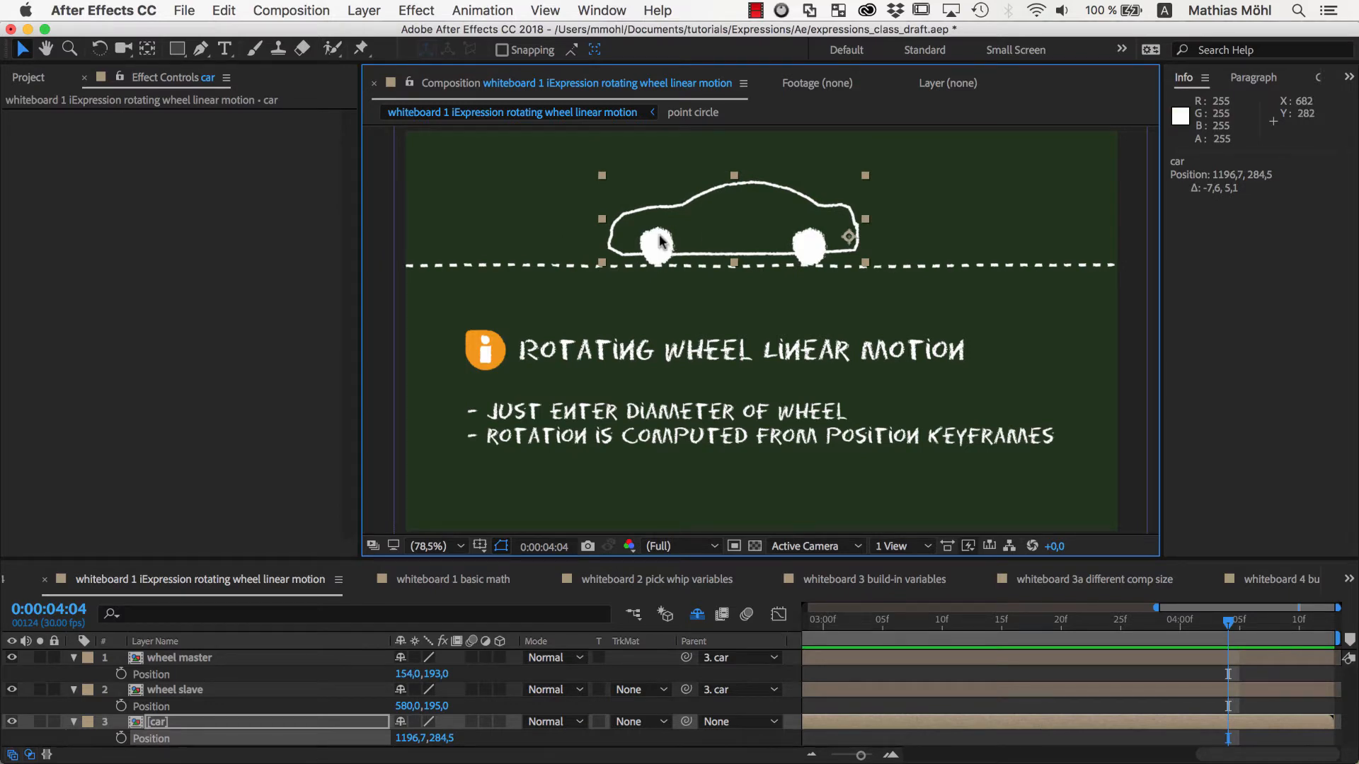
Step: Bring up the iExpressions2 panel from the Window menu and go to its Library
left_click(600, 10)
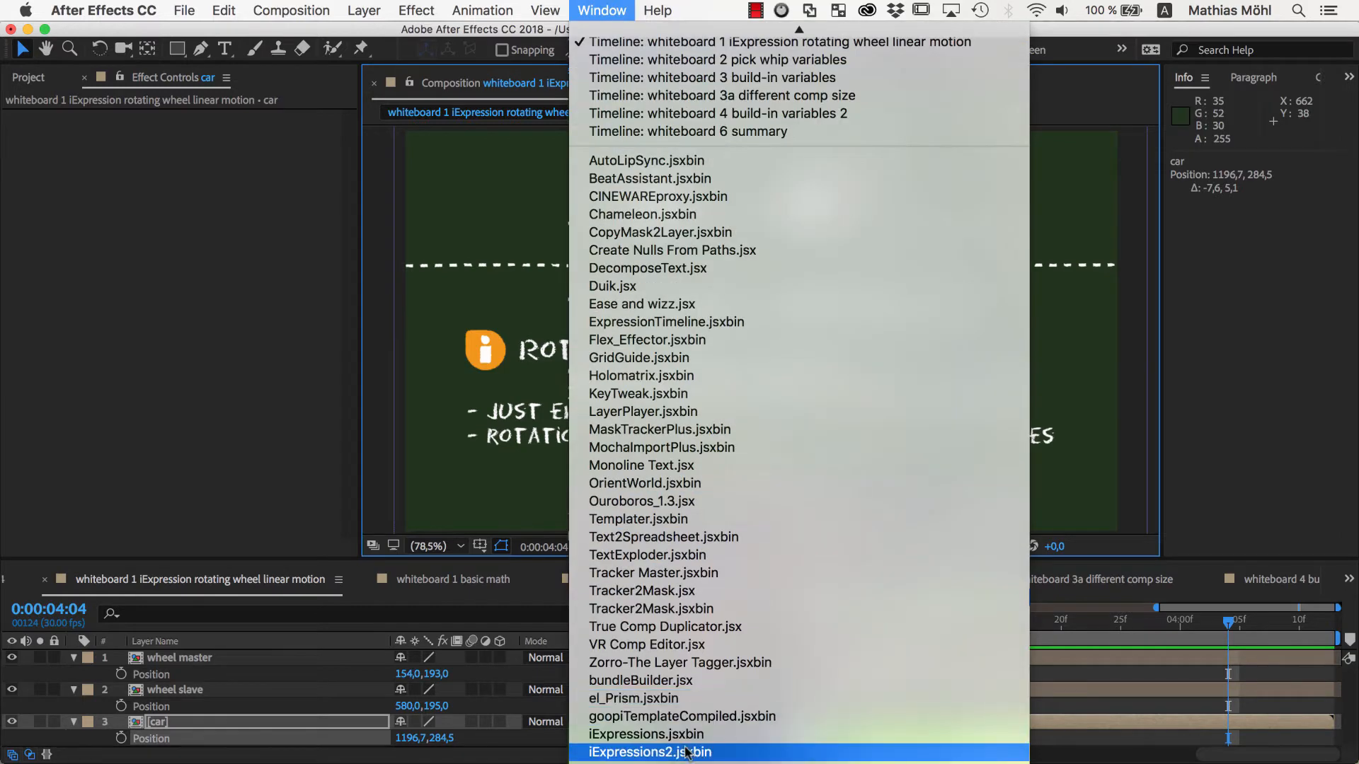
left_click(649, 752)
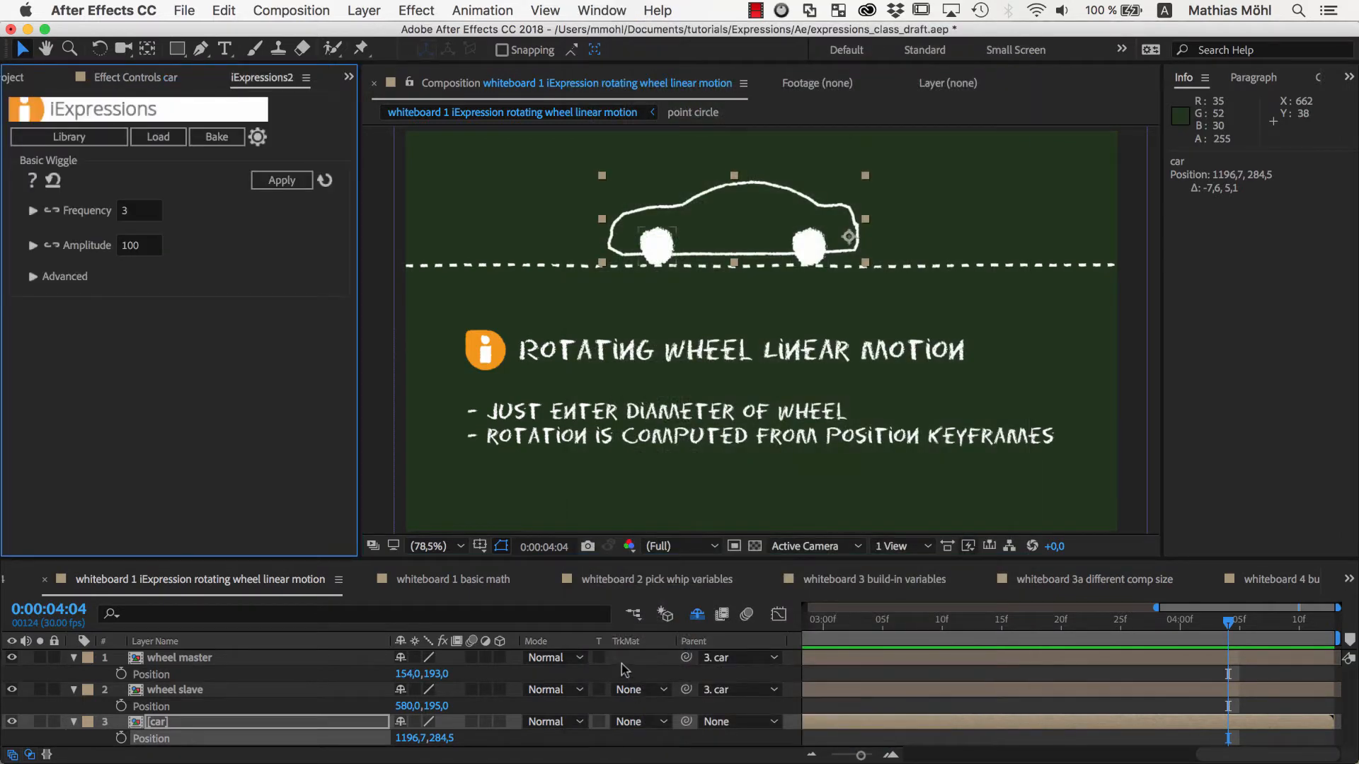
left_click(68, 137)
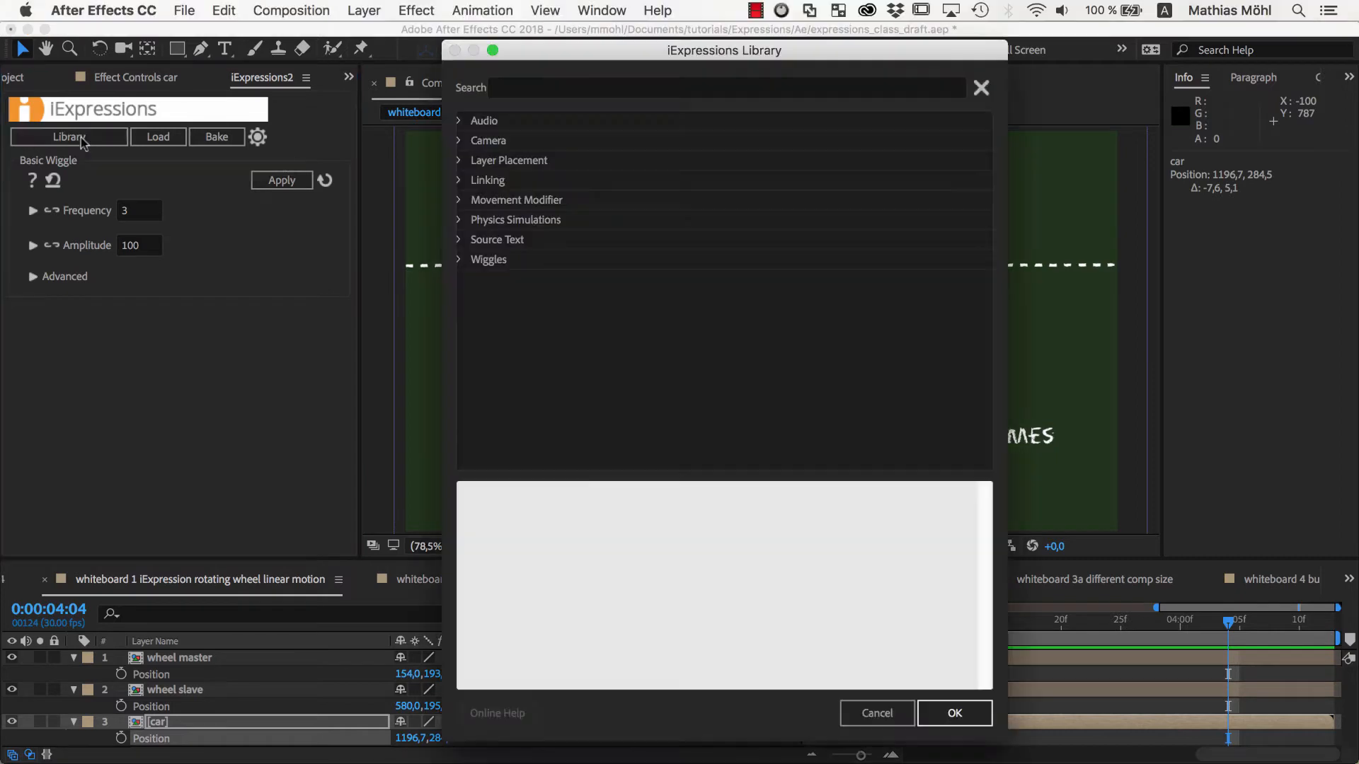
Step: Search the library for 'wheel' and load the Rotating Wheel Linear Motion iExpression
left_click(724, 86)
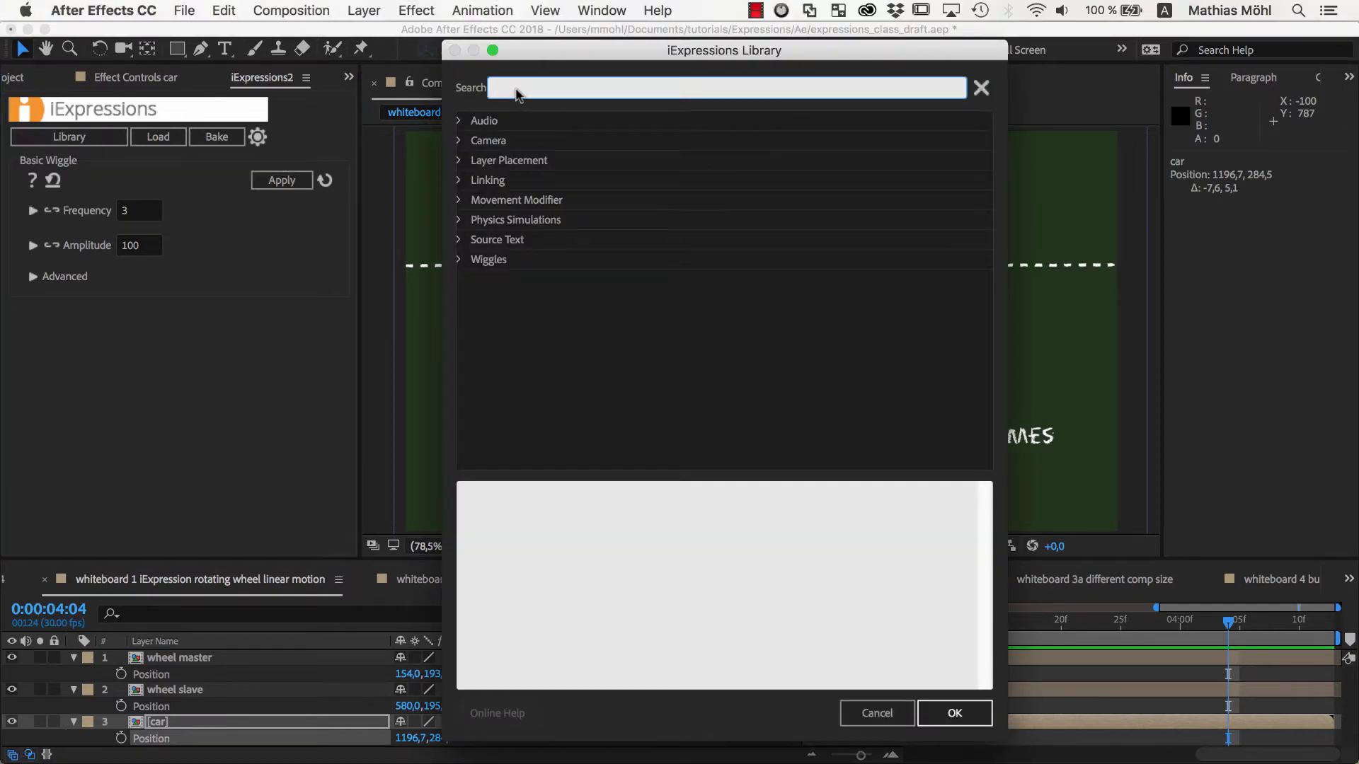
type("wheel")
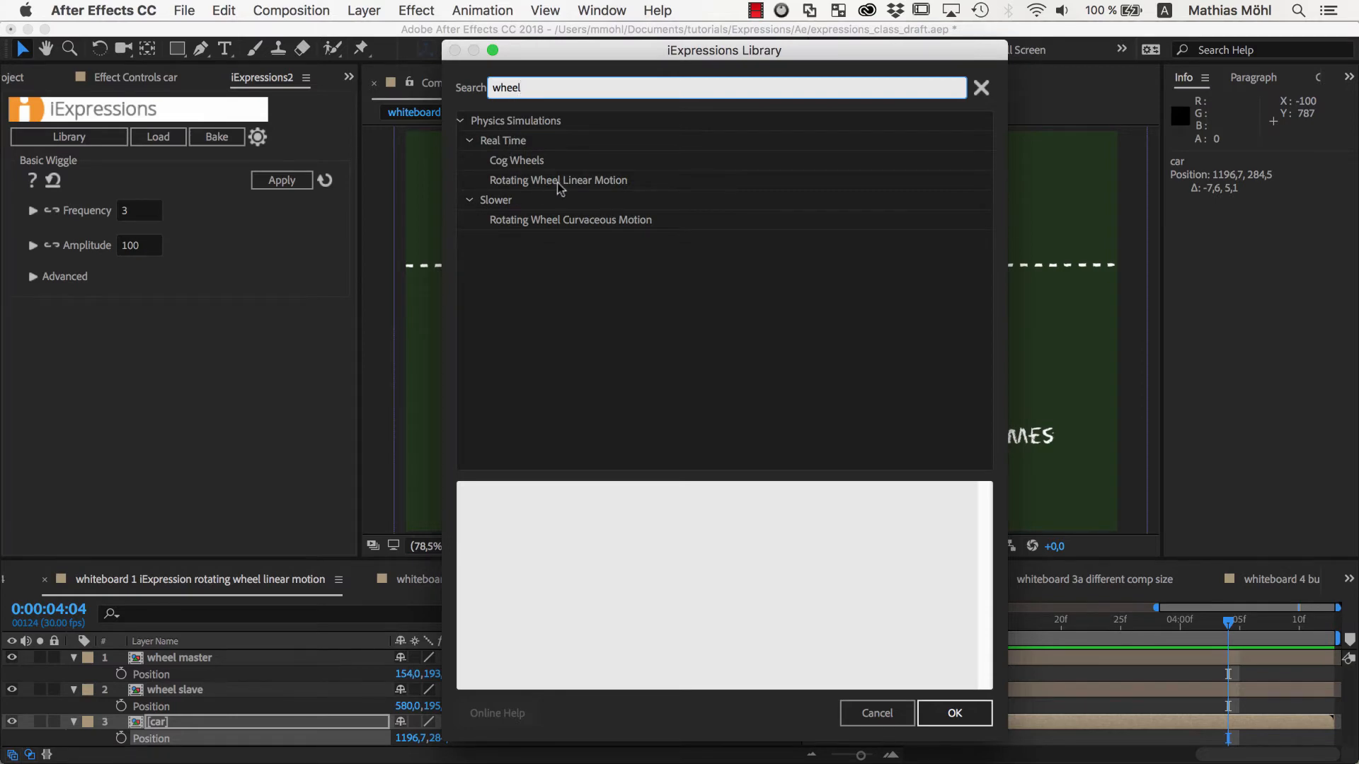
left_click(558, 180)
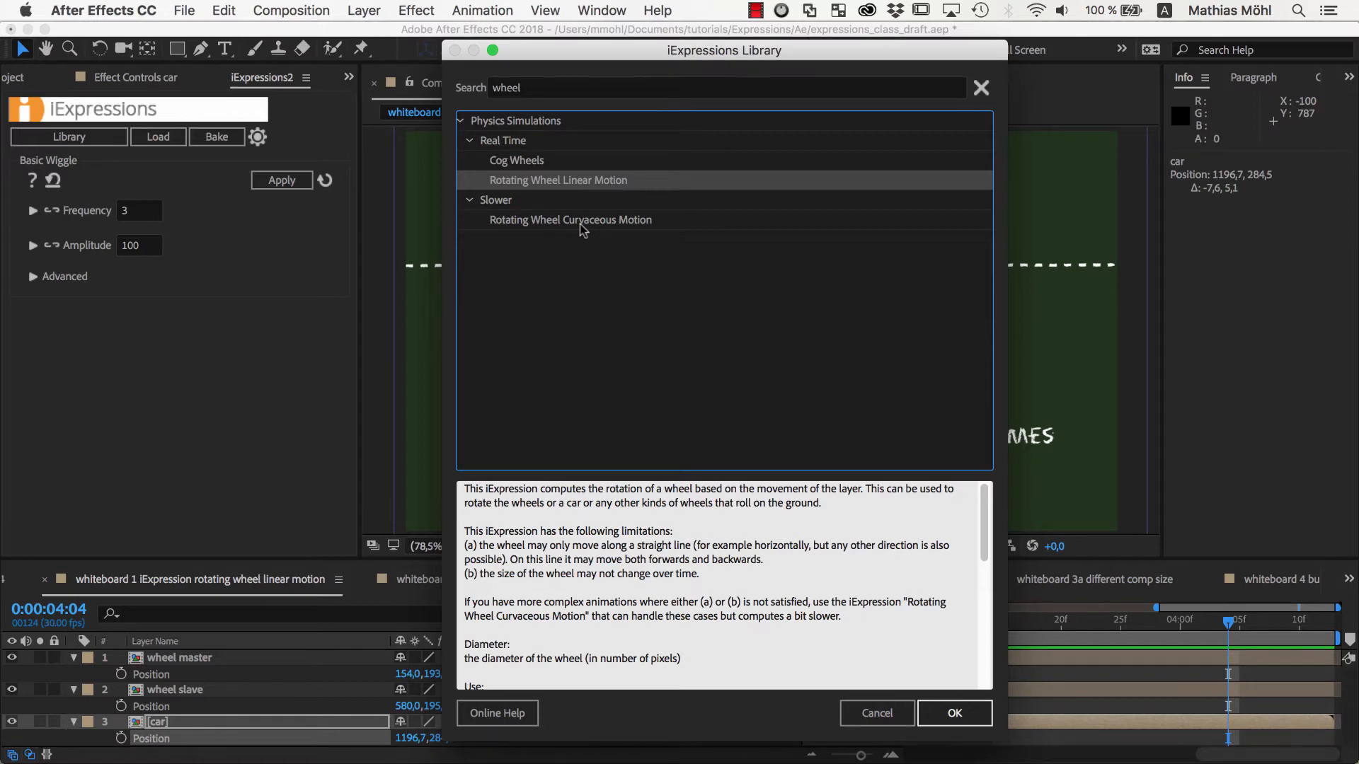
mouse_move(578, 194)
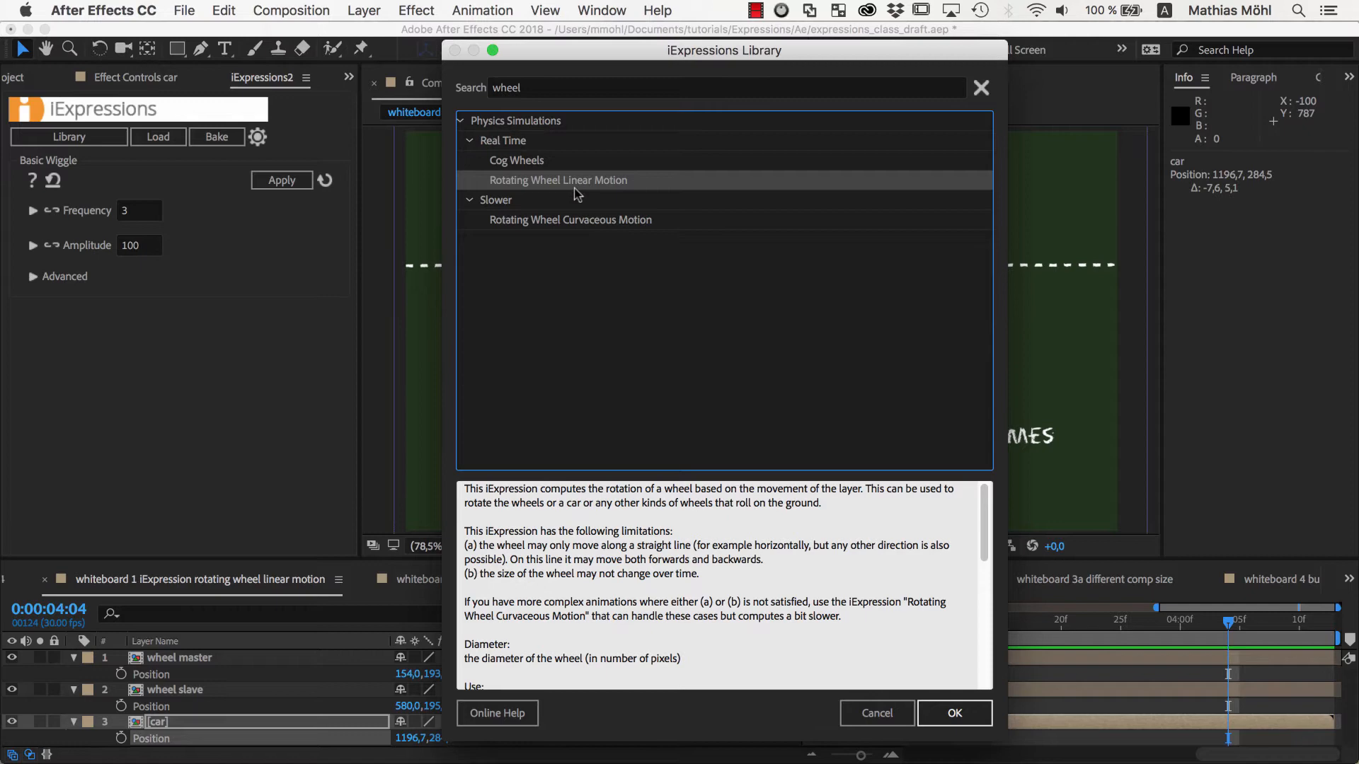
mouse_move(756, 452)
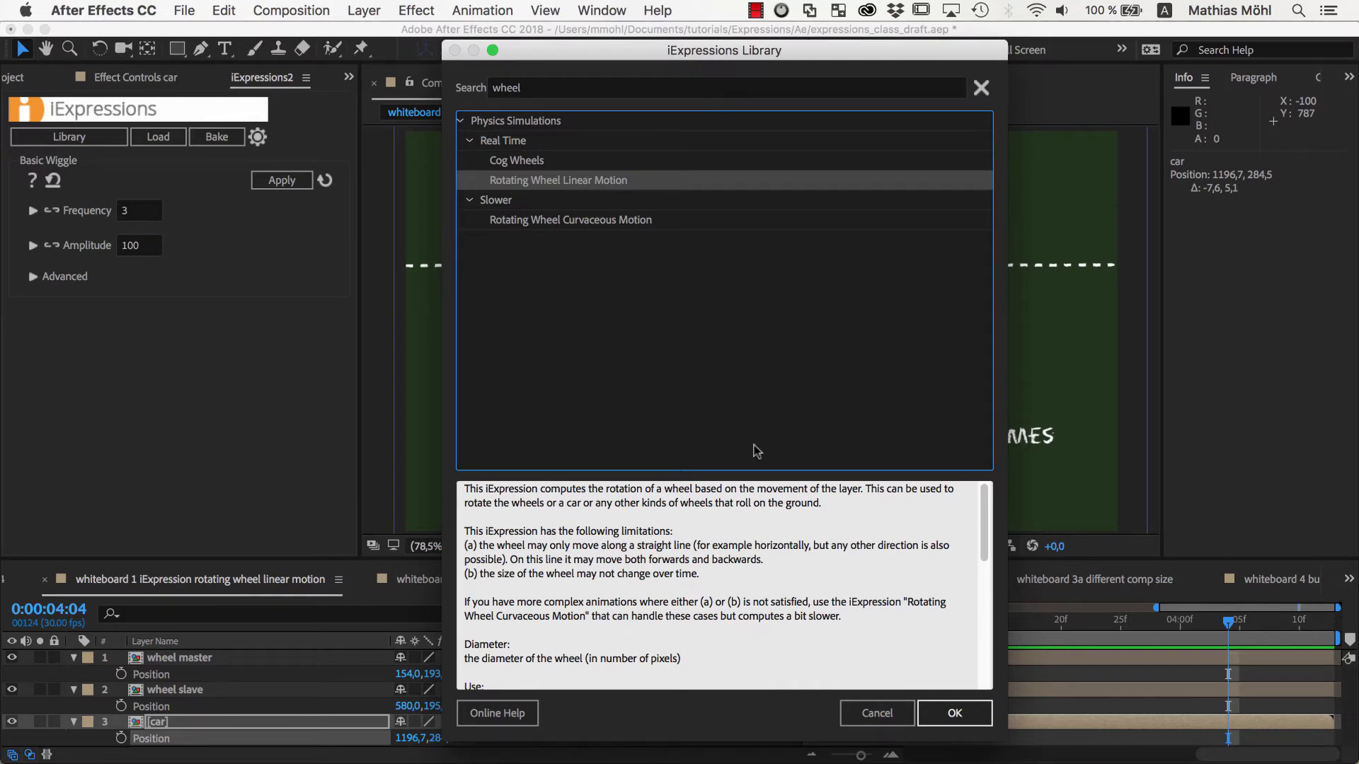
left_click(952, 712)
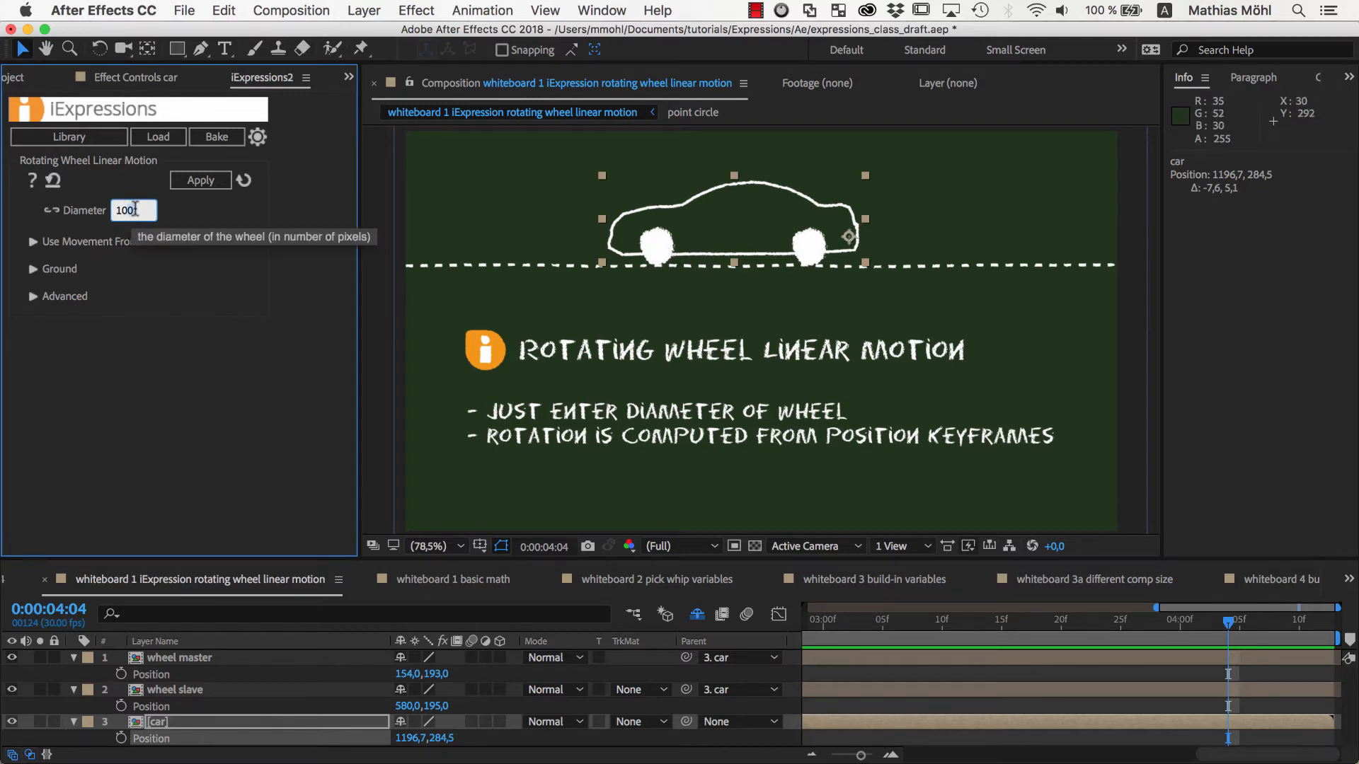
Step: Inspect the wheel Diameter field in the iExpressions panel
left_click(178, 657)
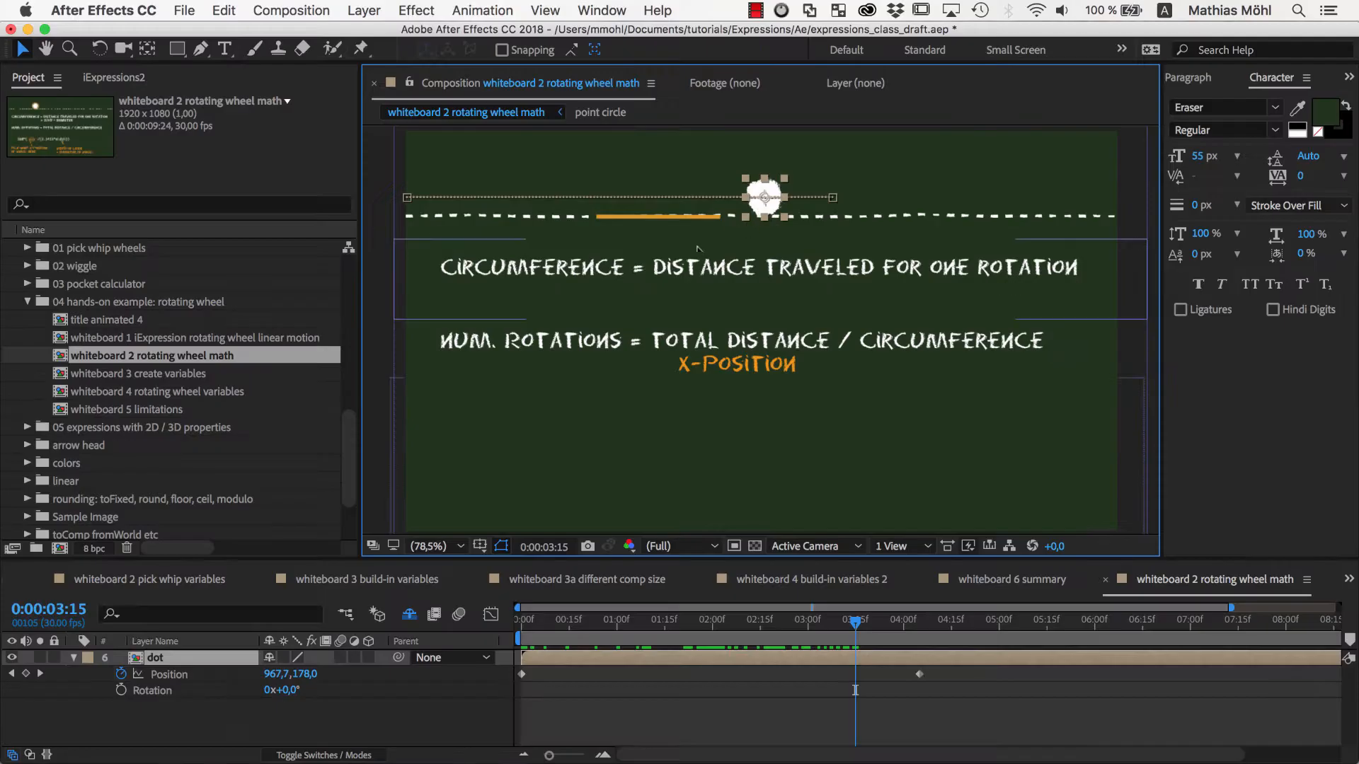
Step: Give the dot's Rotation the expression transform.position[0] / (3.1415 * width) via pick-whip to x-position
left_click(122, 691)
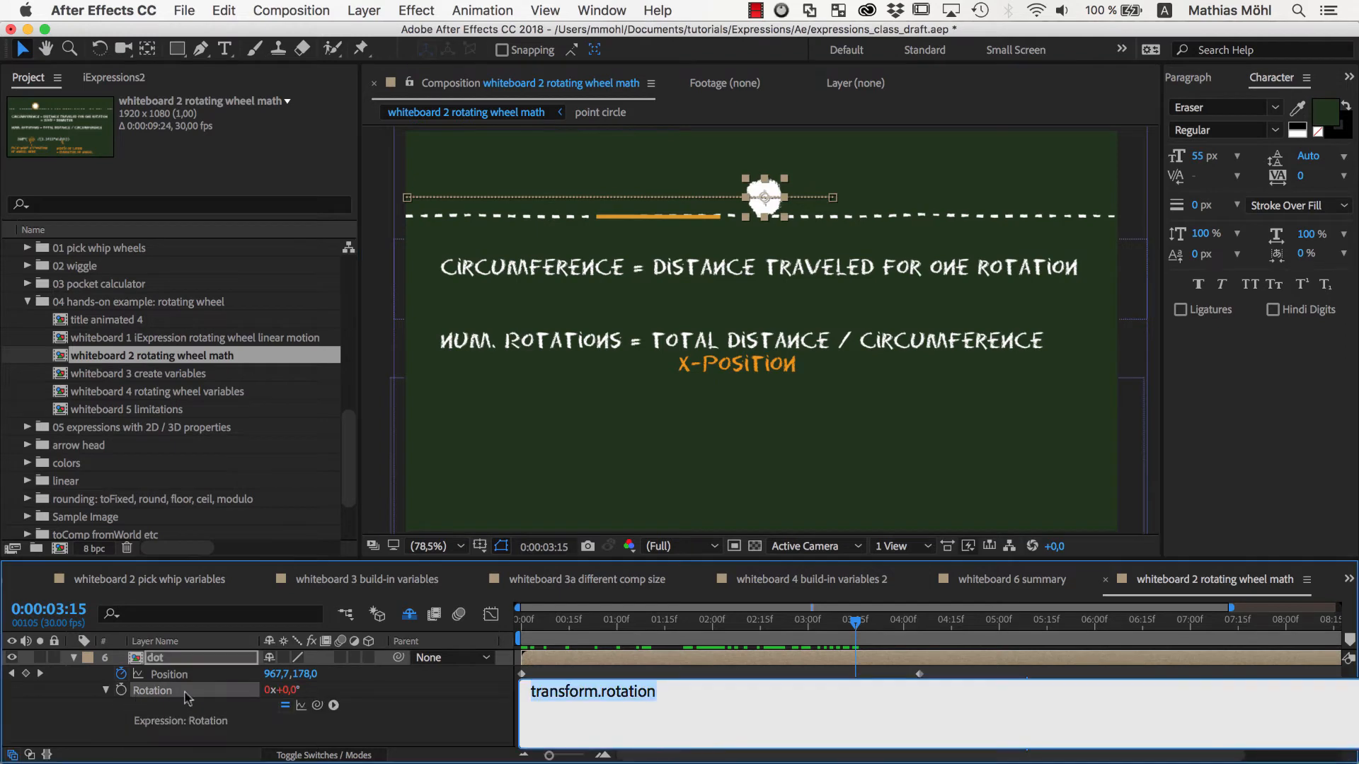
left_click(278, 674)
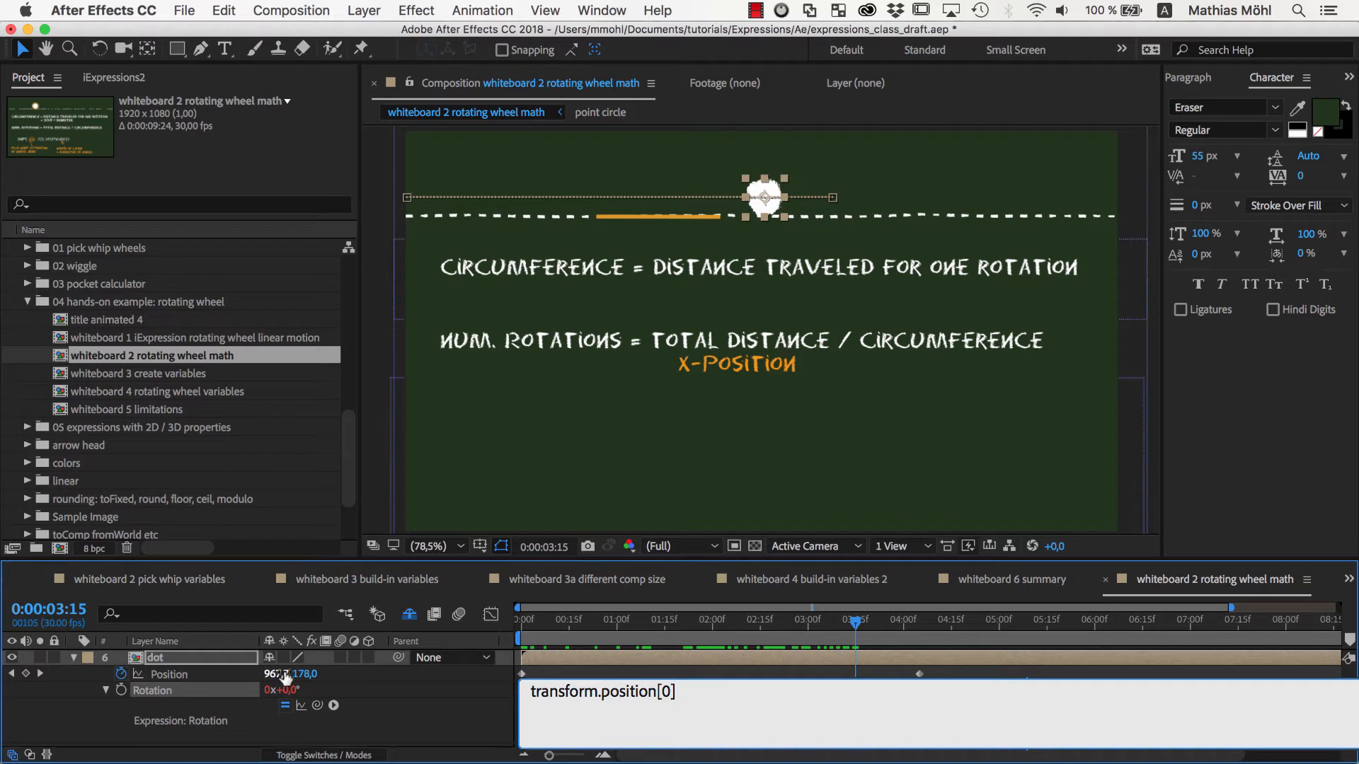
type("/")
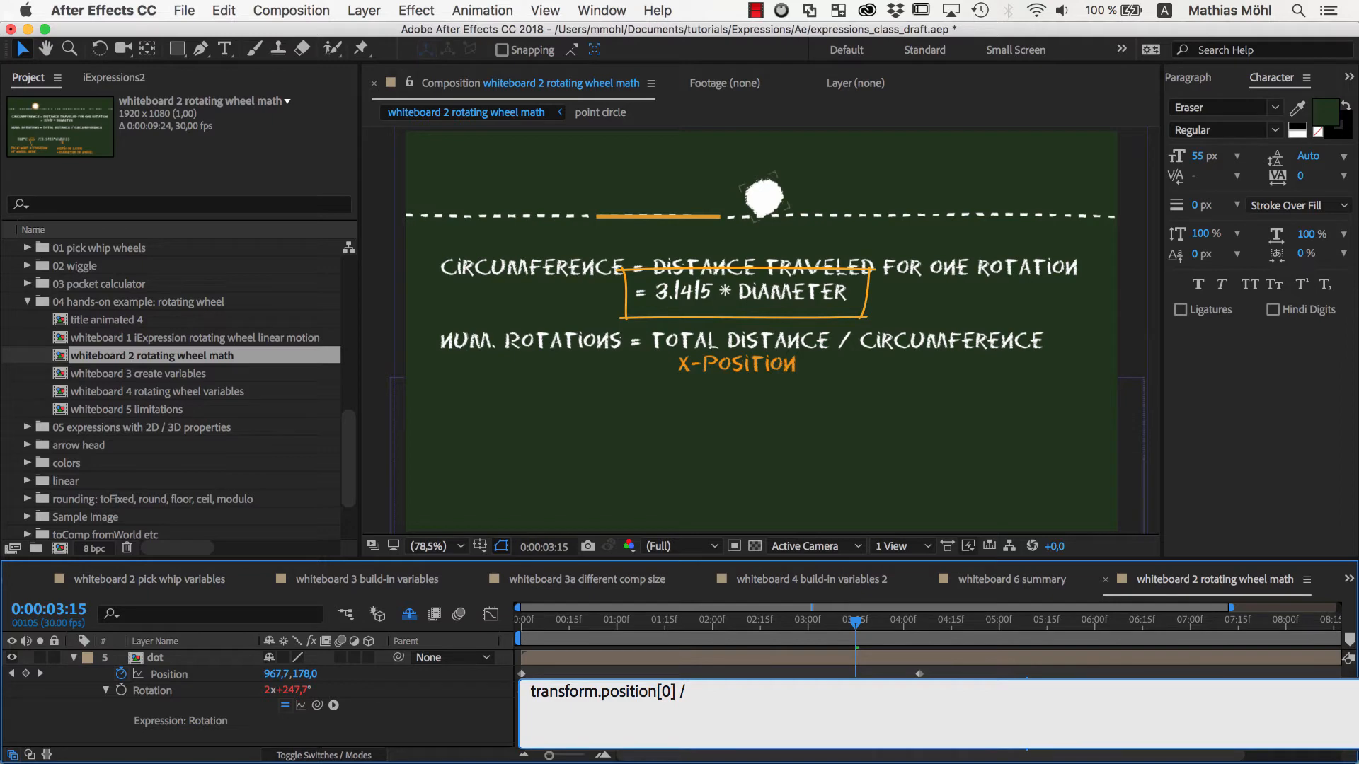
type("()")
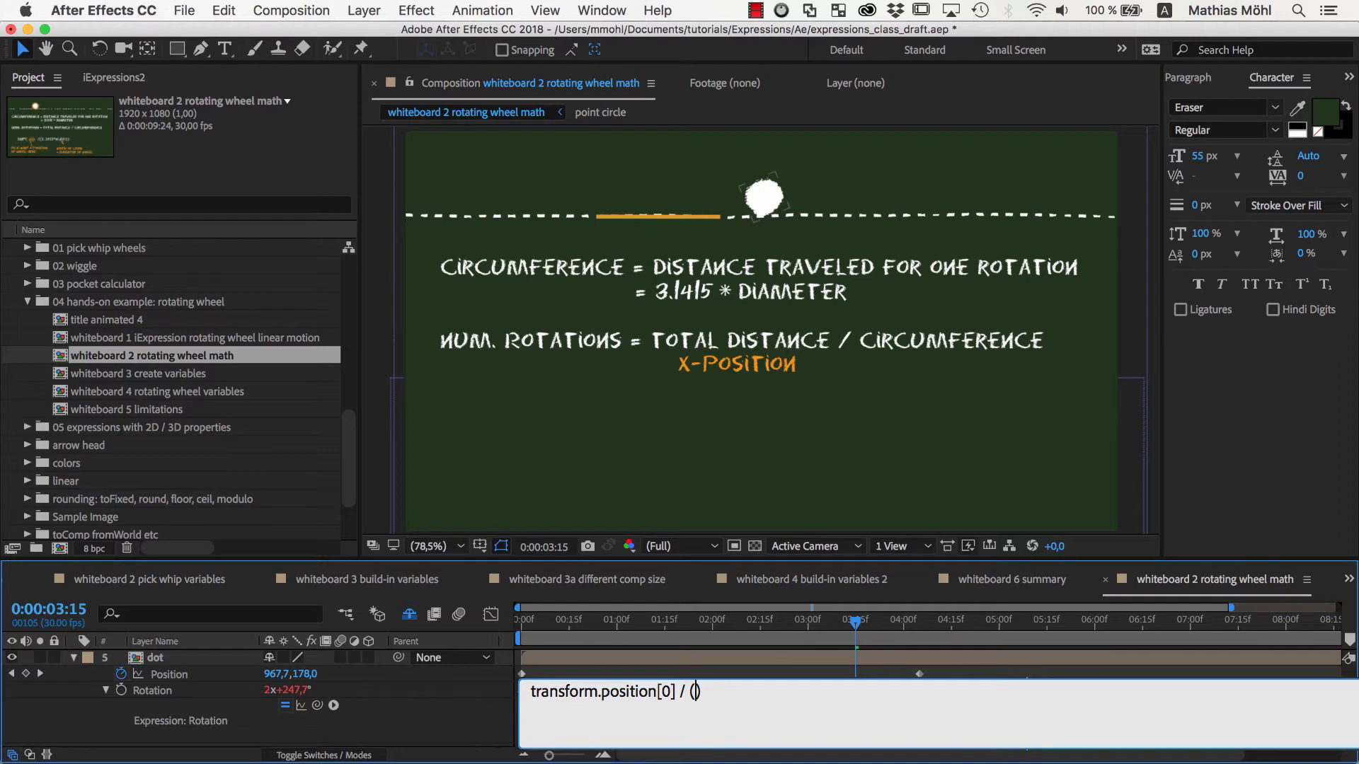
type("3.1415")
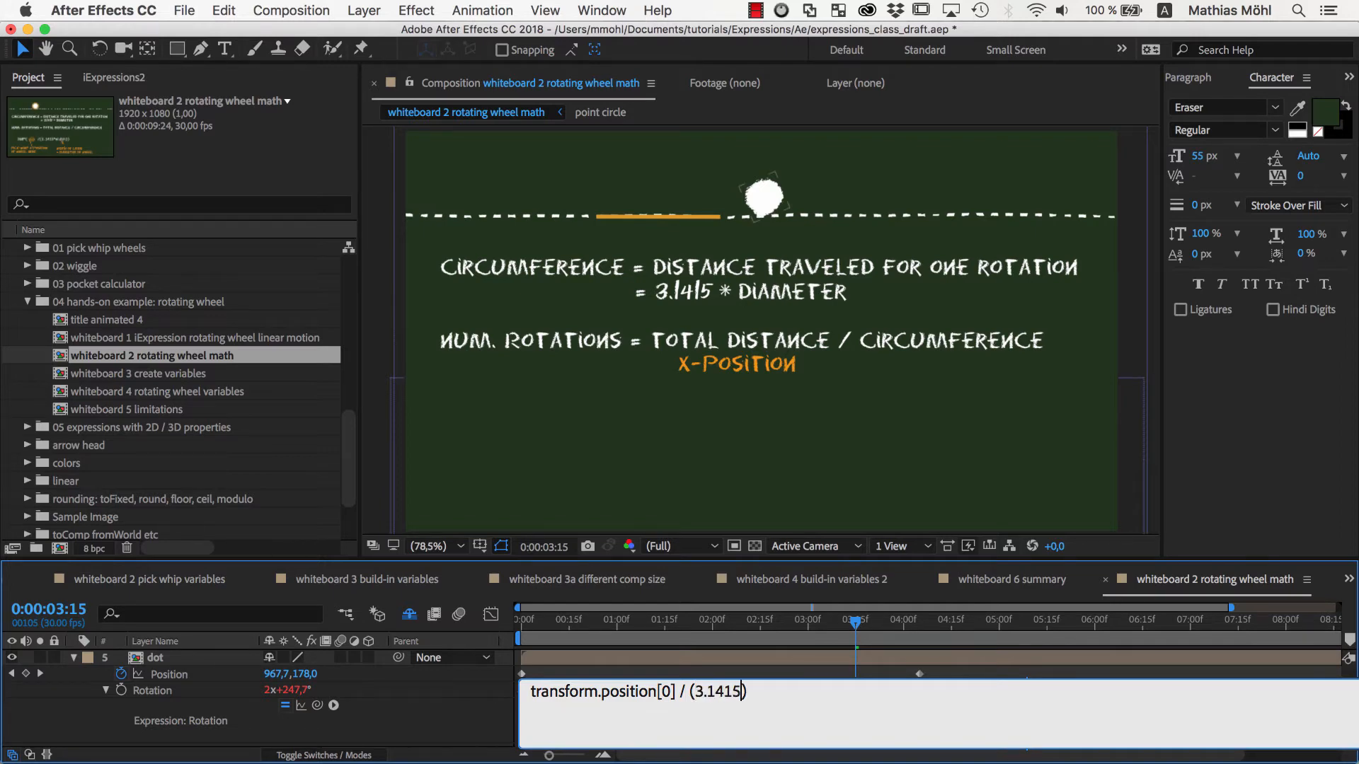
type("* w")
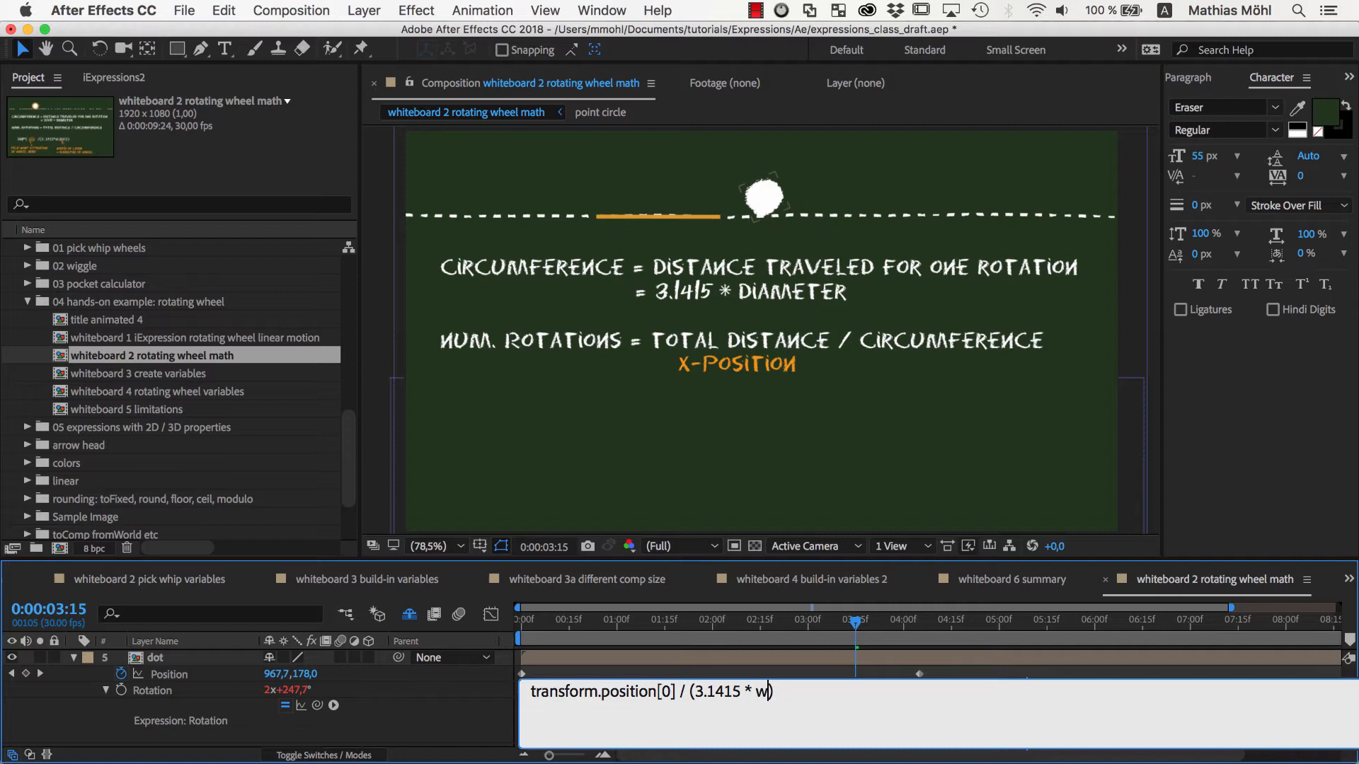
type("idth")
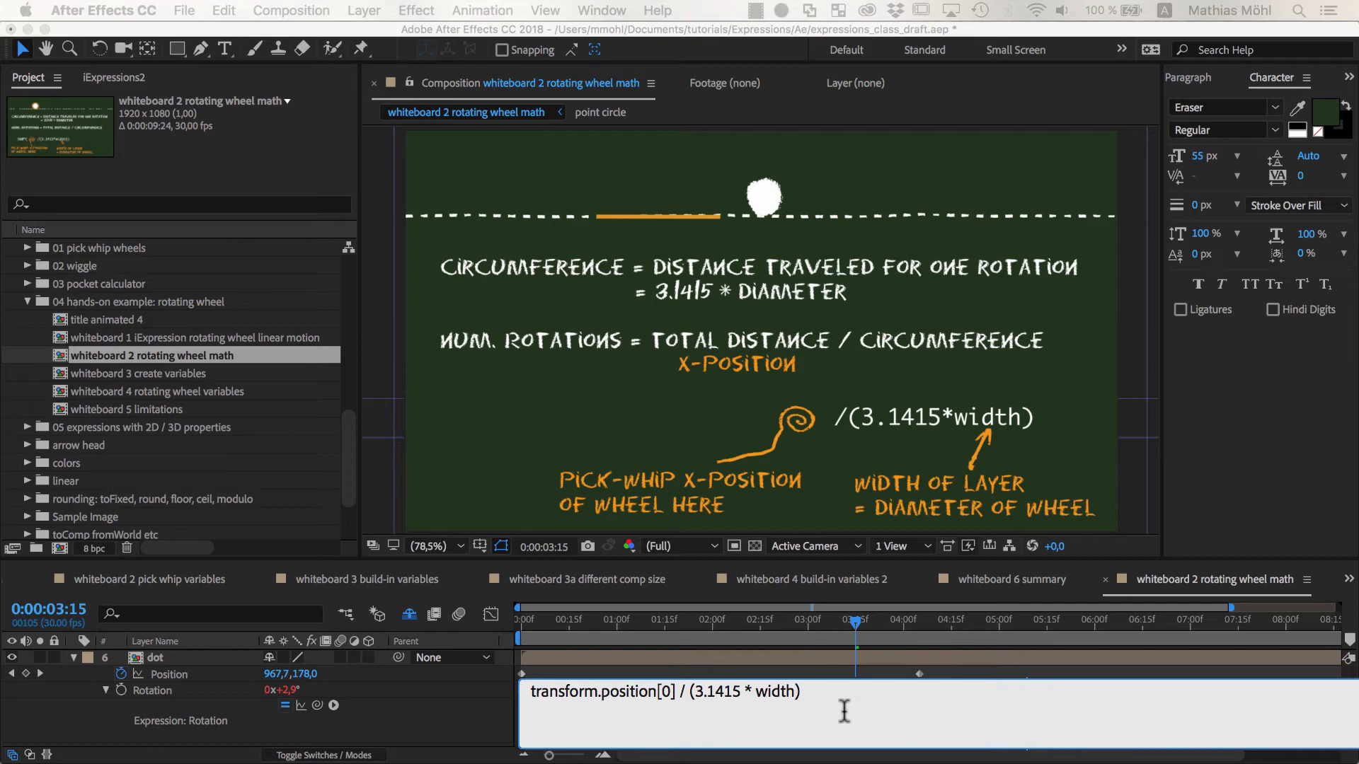
Step: Prefix the rotation expression with 360* and check an earlier frame in the timeline
type("360*")
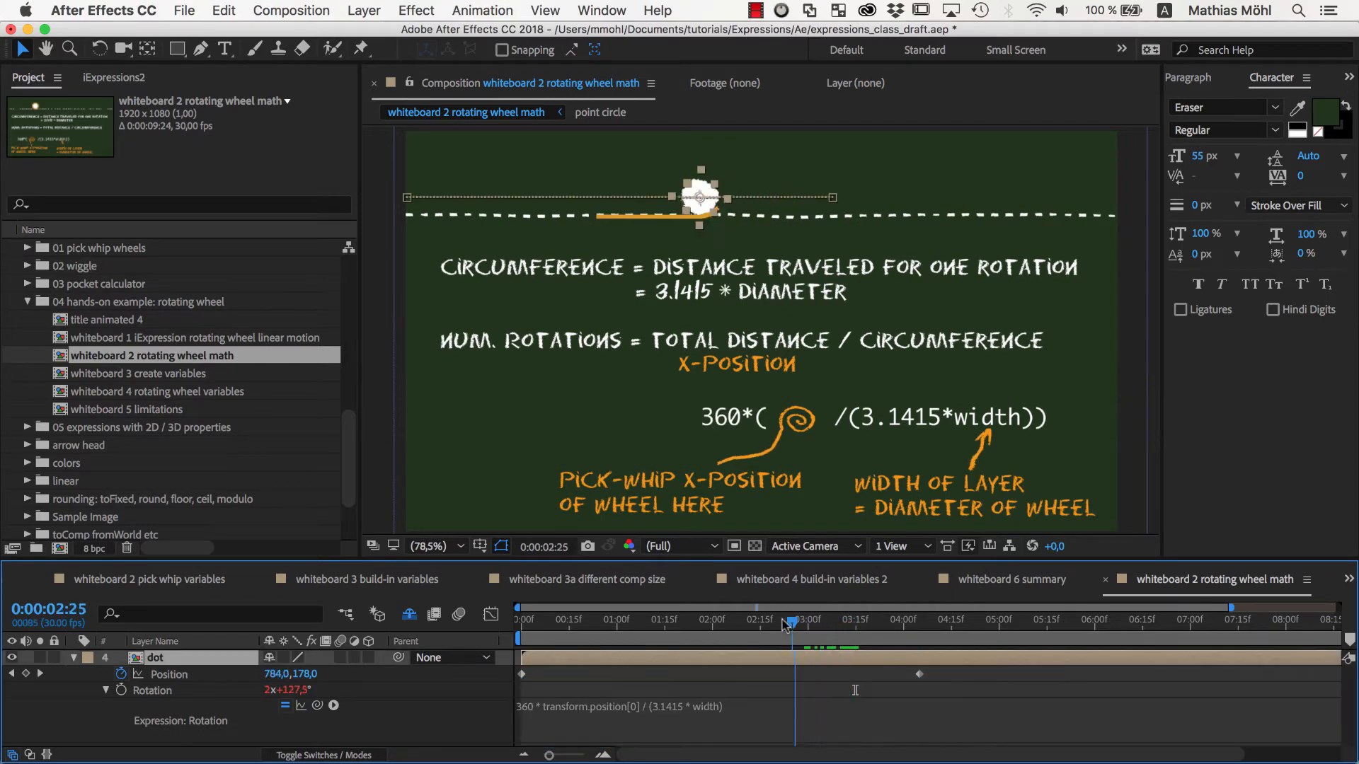
left_click(616, 618)
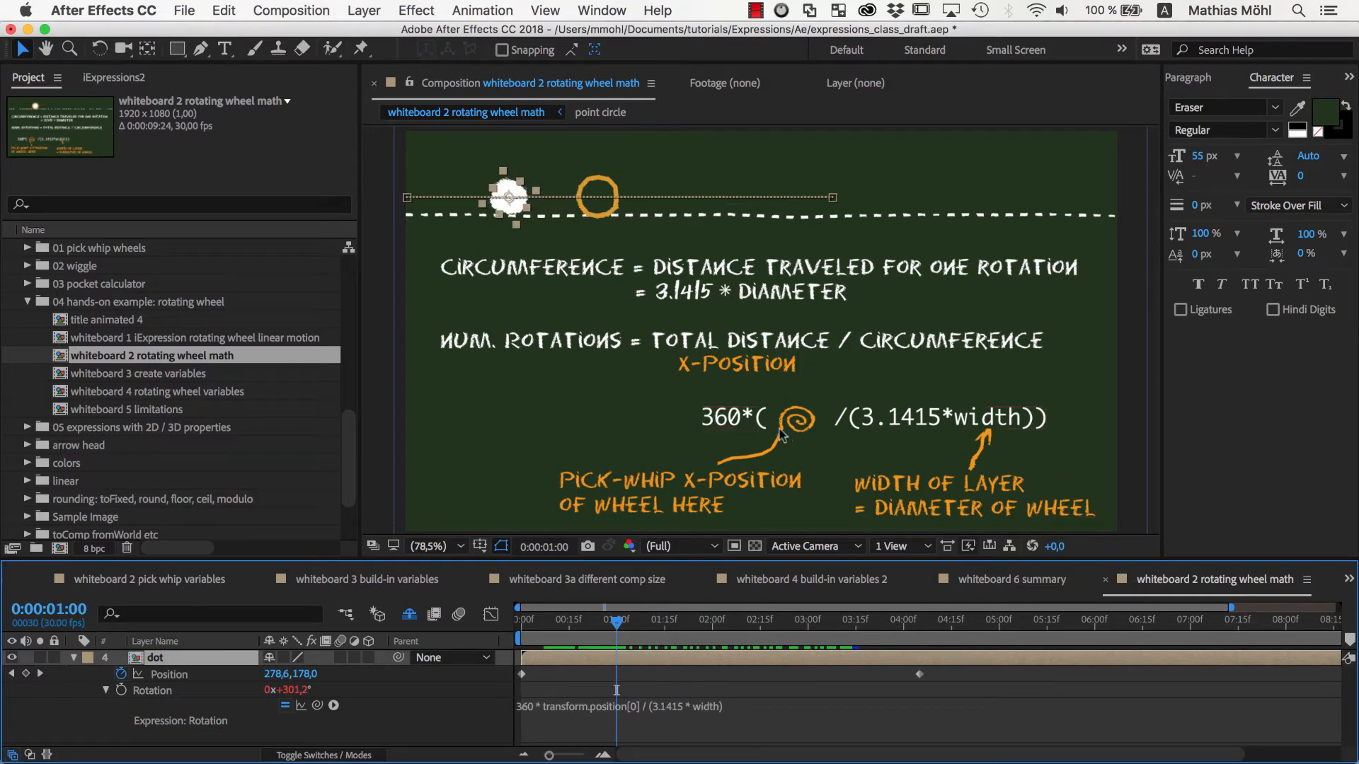
mouse_move(845, 448)
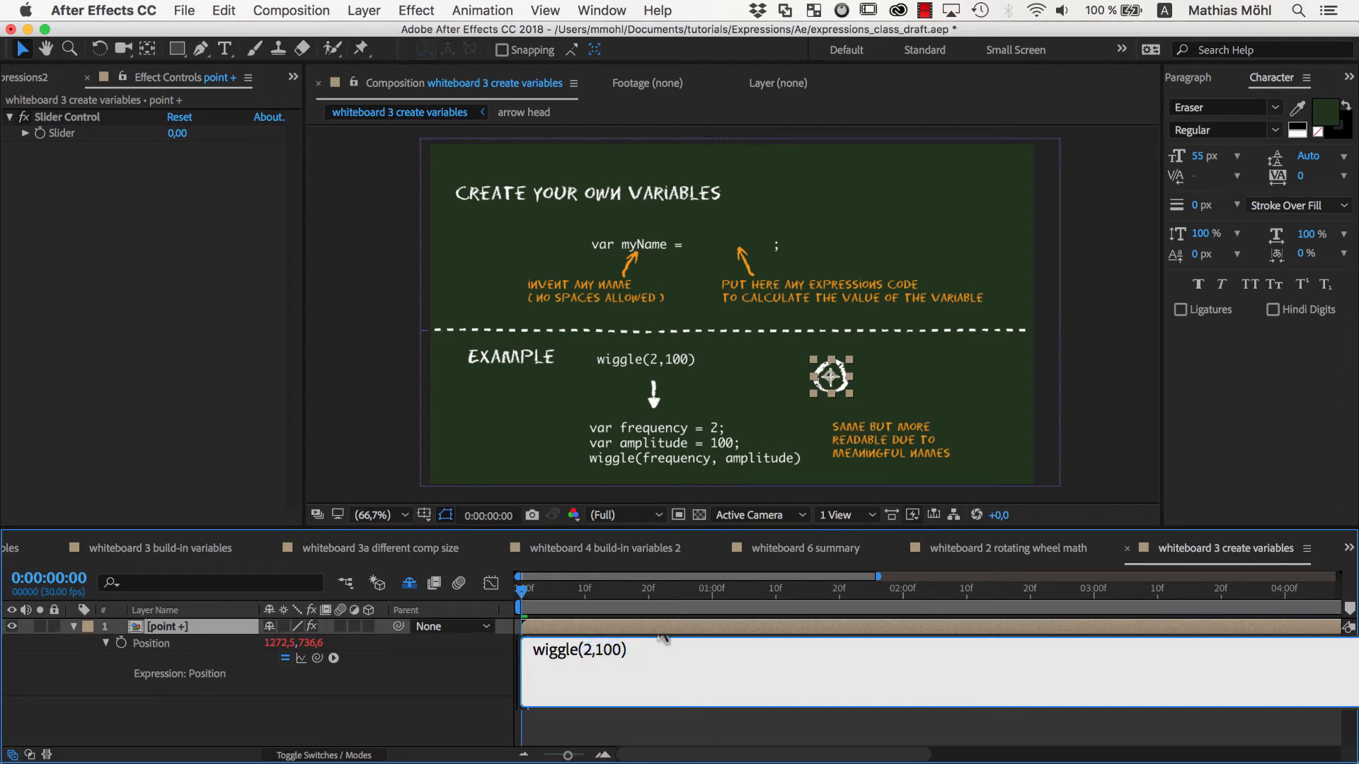
Step: Declare var frequency and var amplitude = 100 and feed them into wiggle(frequency, amplitude)
type("var f")
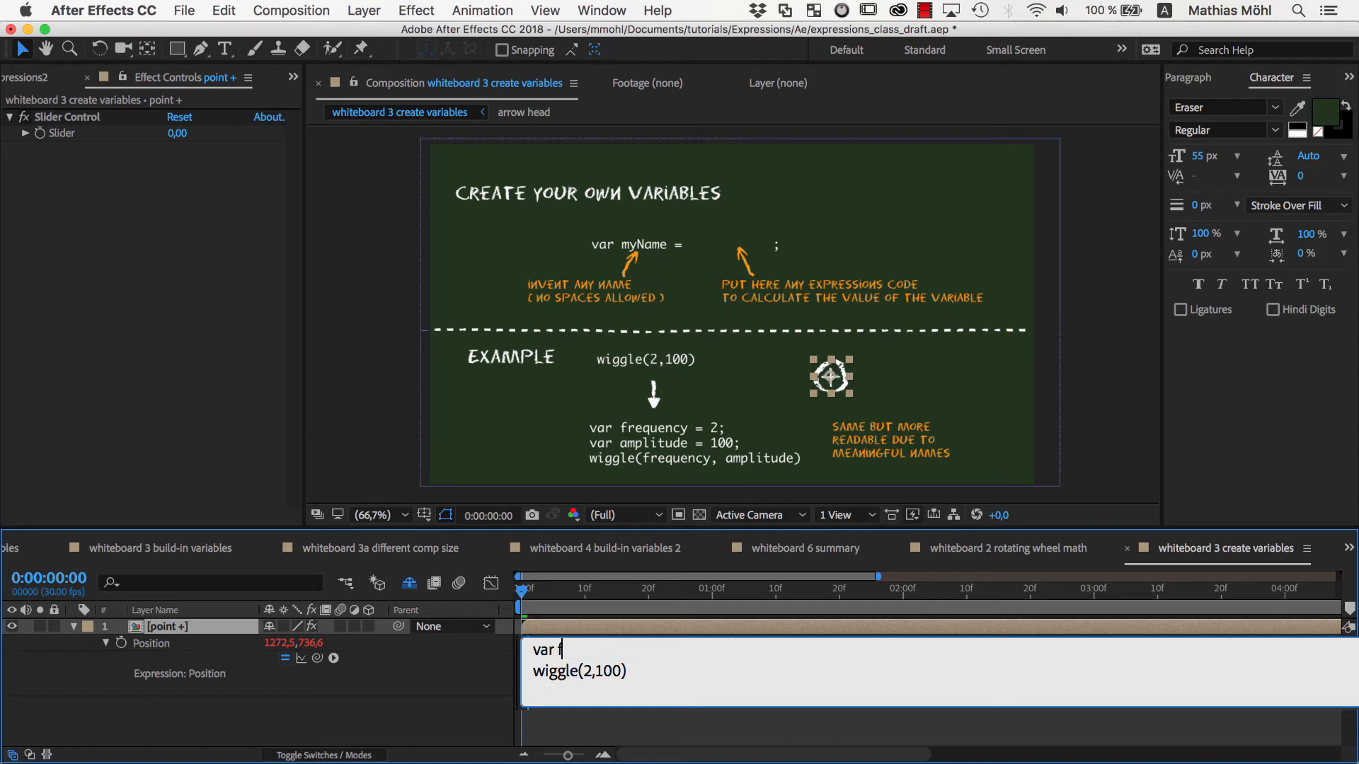
type("requency = 2")
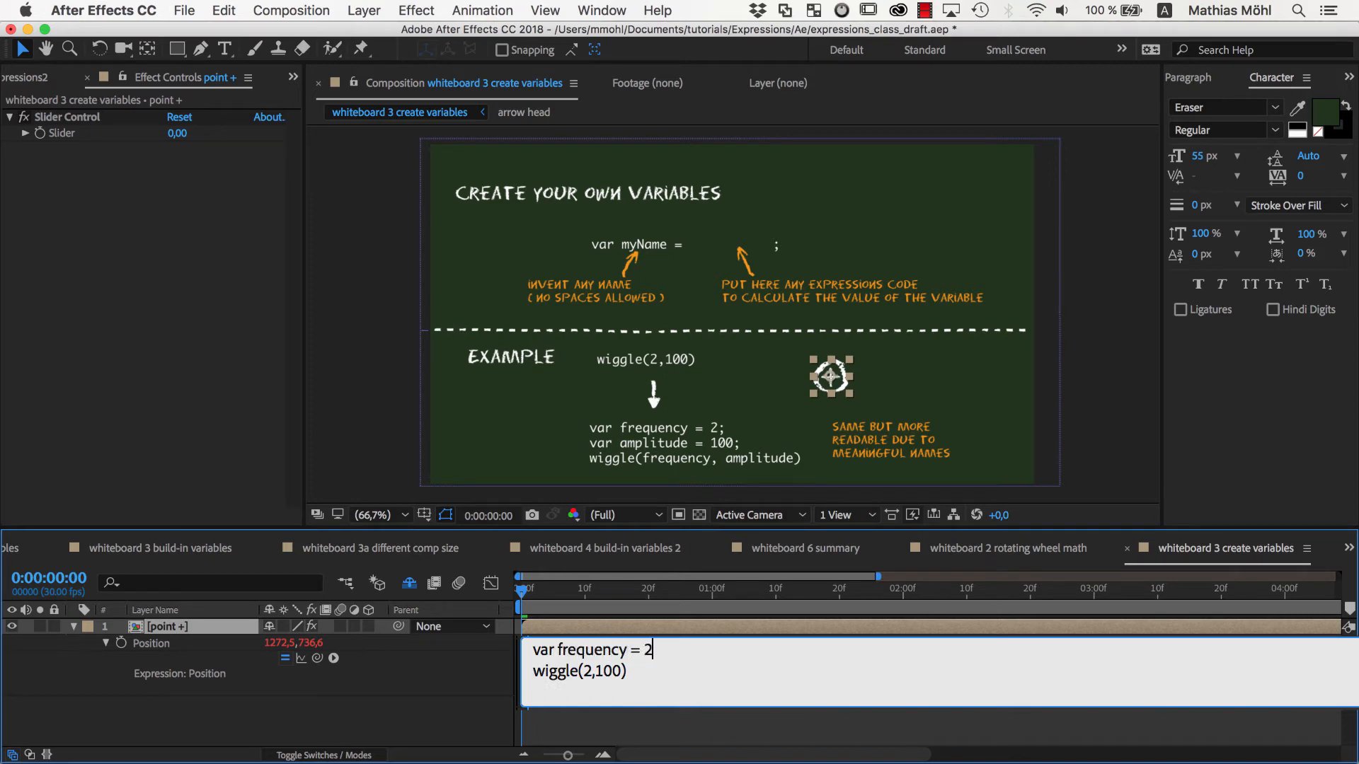
type(";")
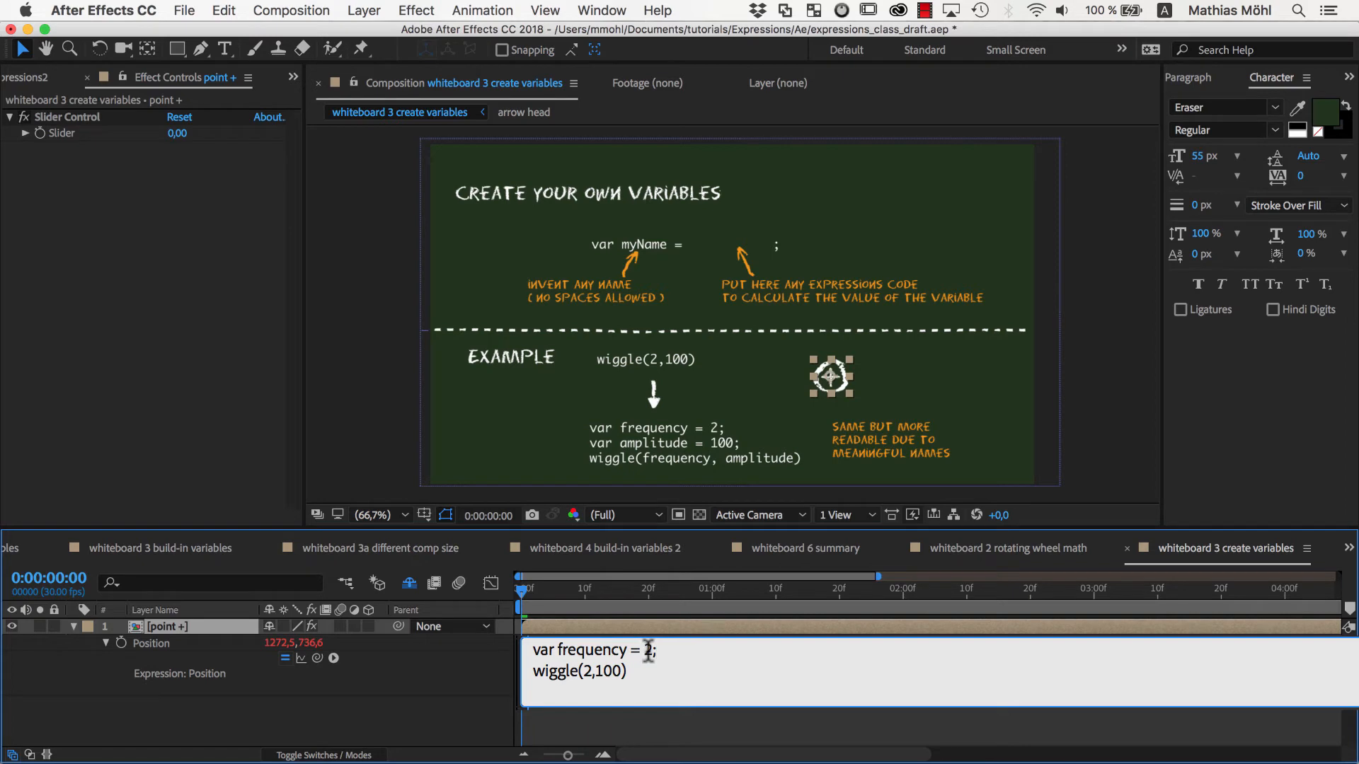
type("var amplitu")
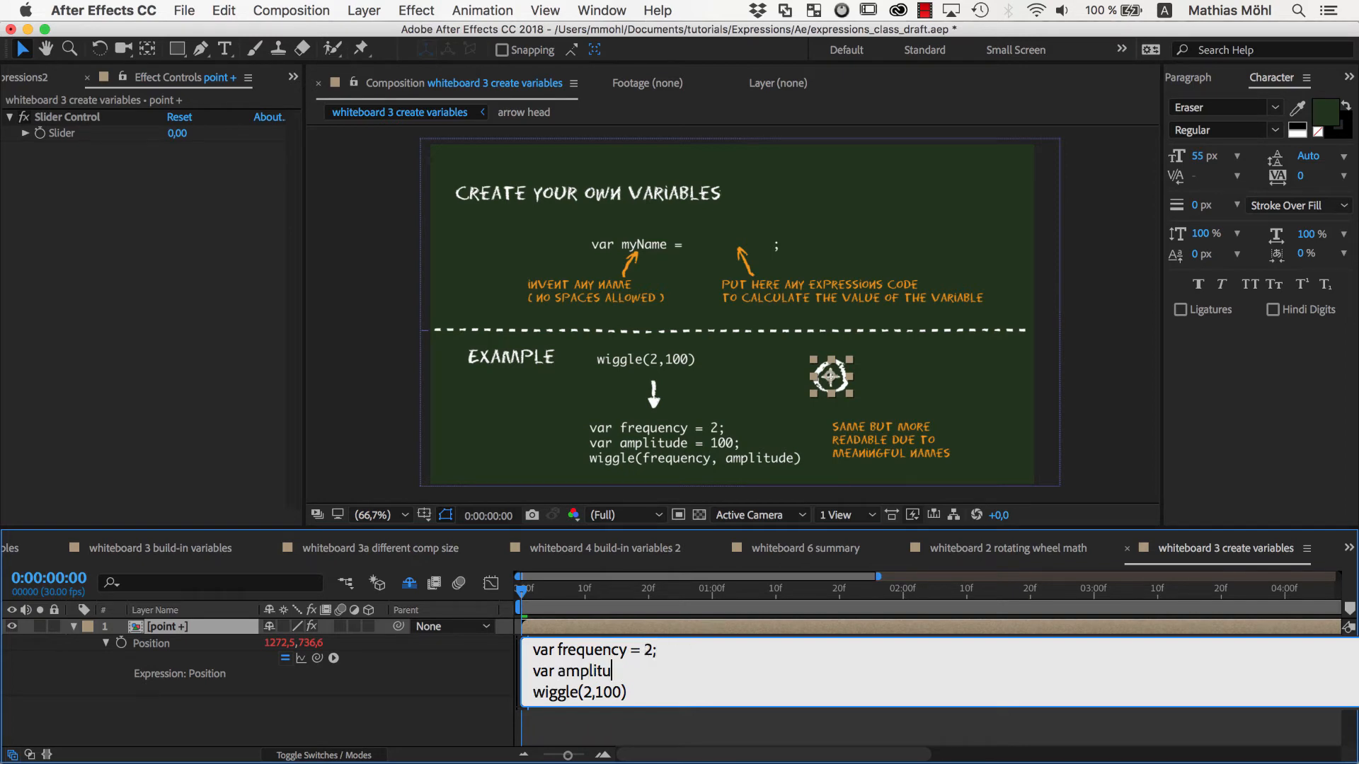
type("de = 100;")
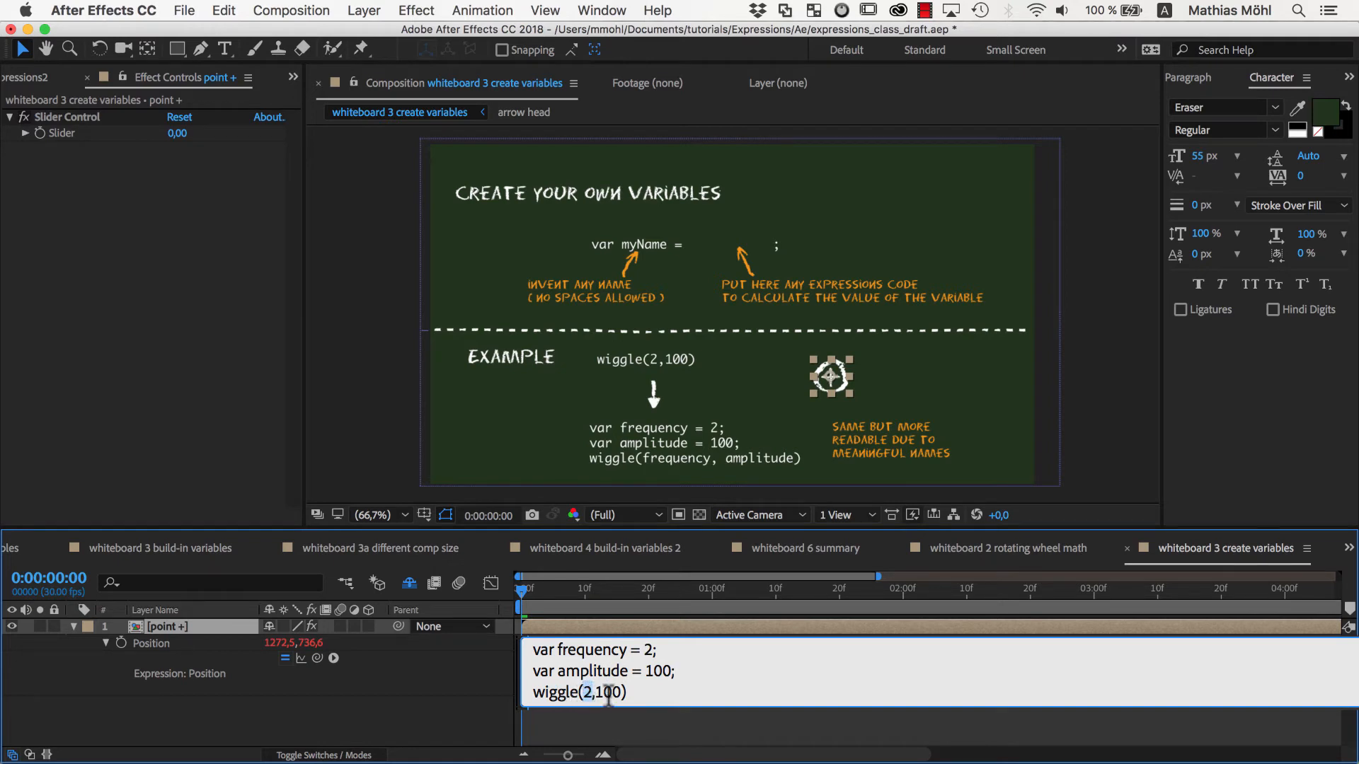
type("frequency")
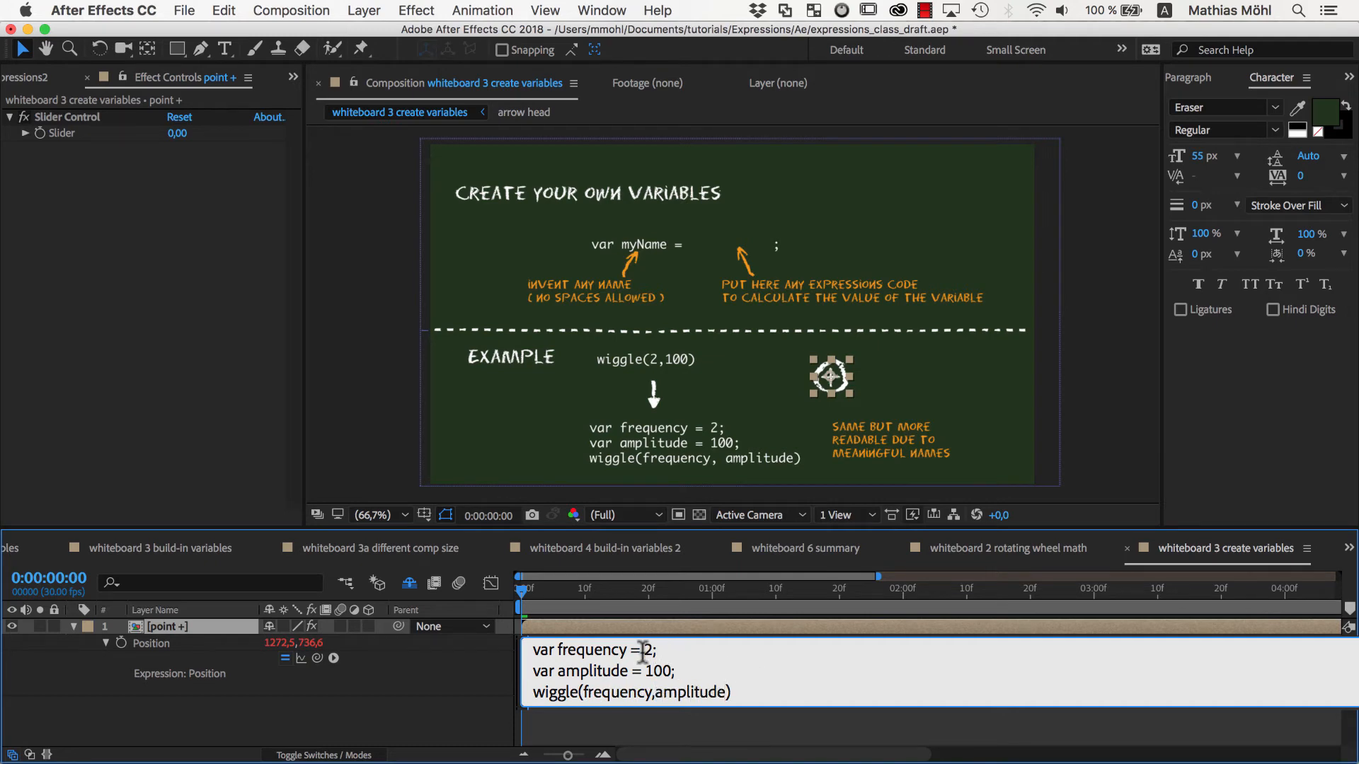
type("5")
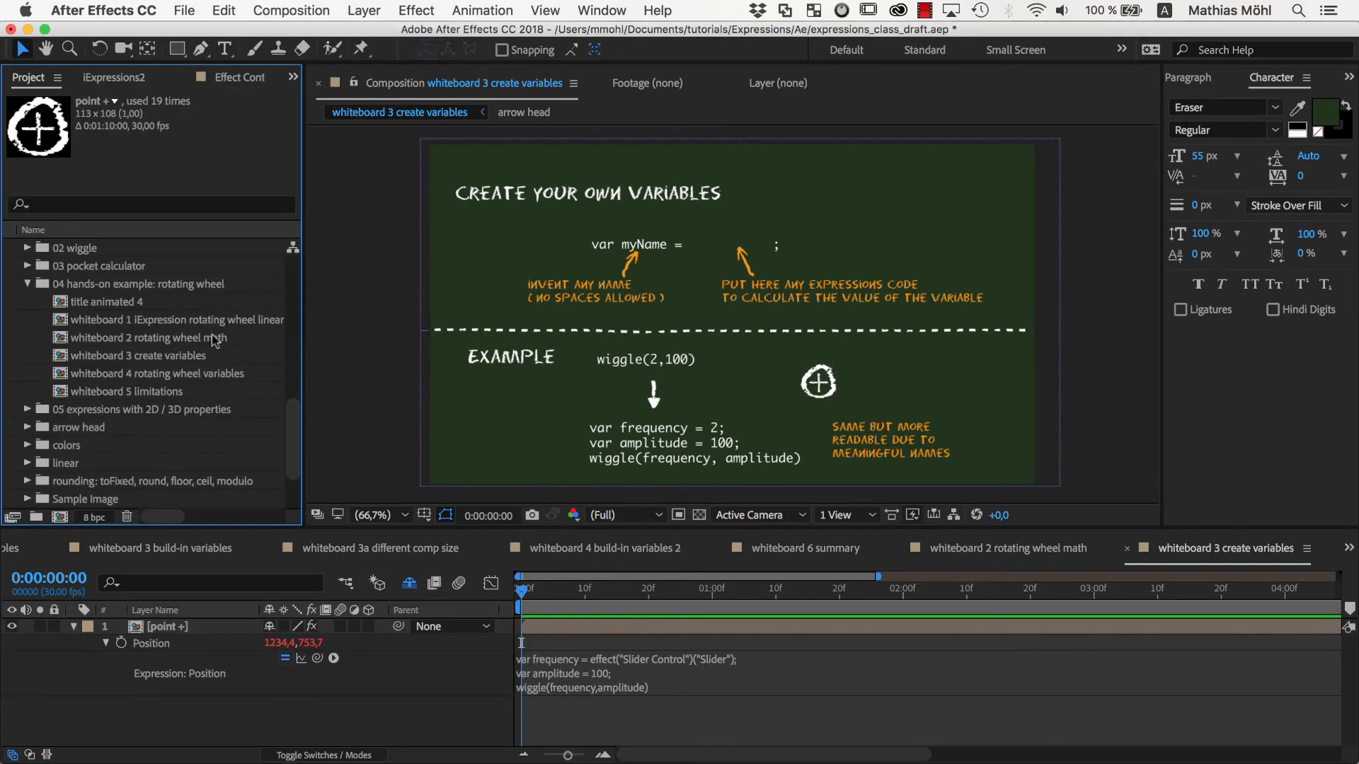
Step: In the whiteboard 4 comp, declare var numRotations = (transform.position[0]/(width*3.1415)) returning 360*numRotations
left_click(160, 373)
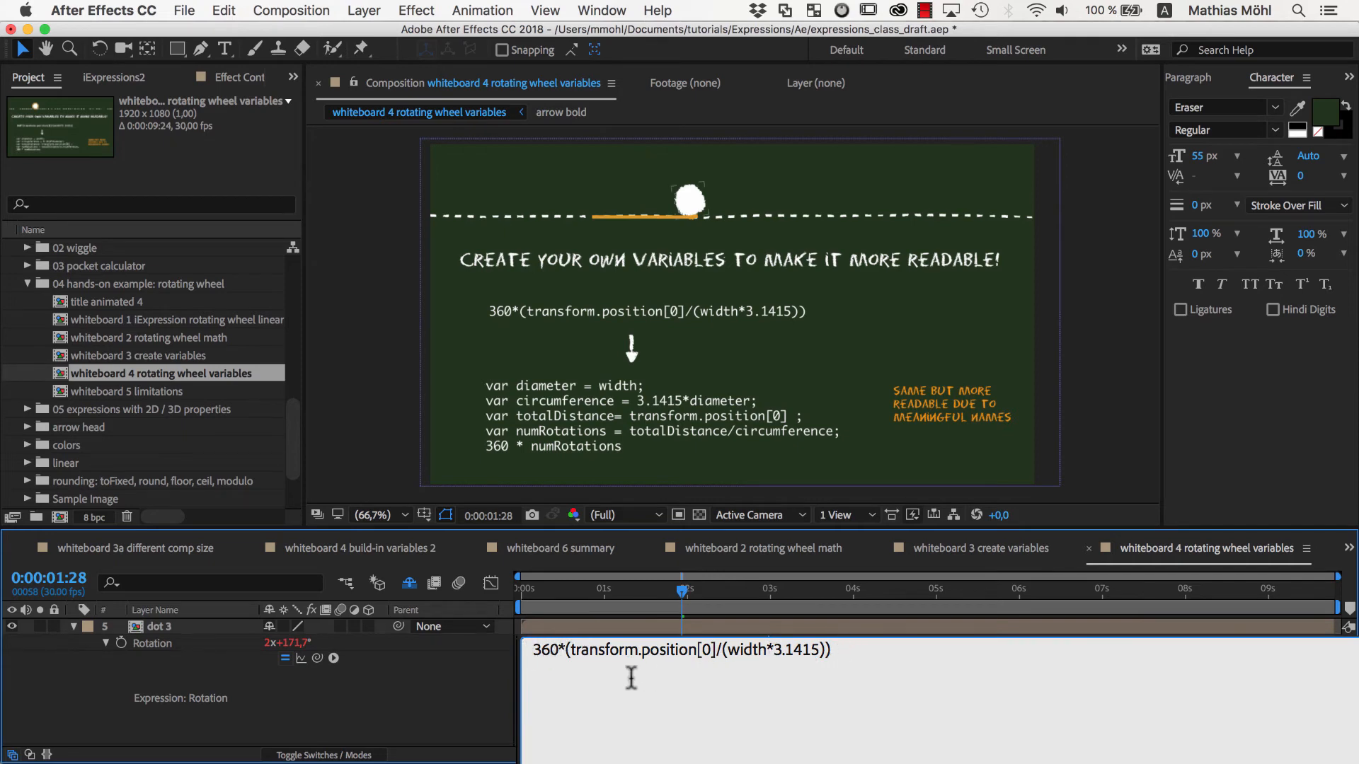
mouse_move(564, 667)
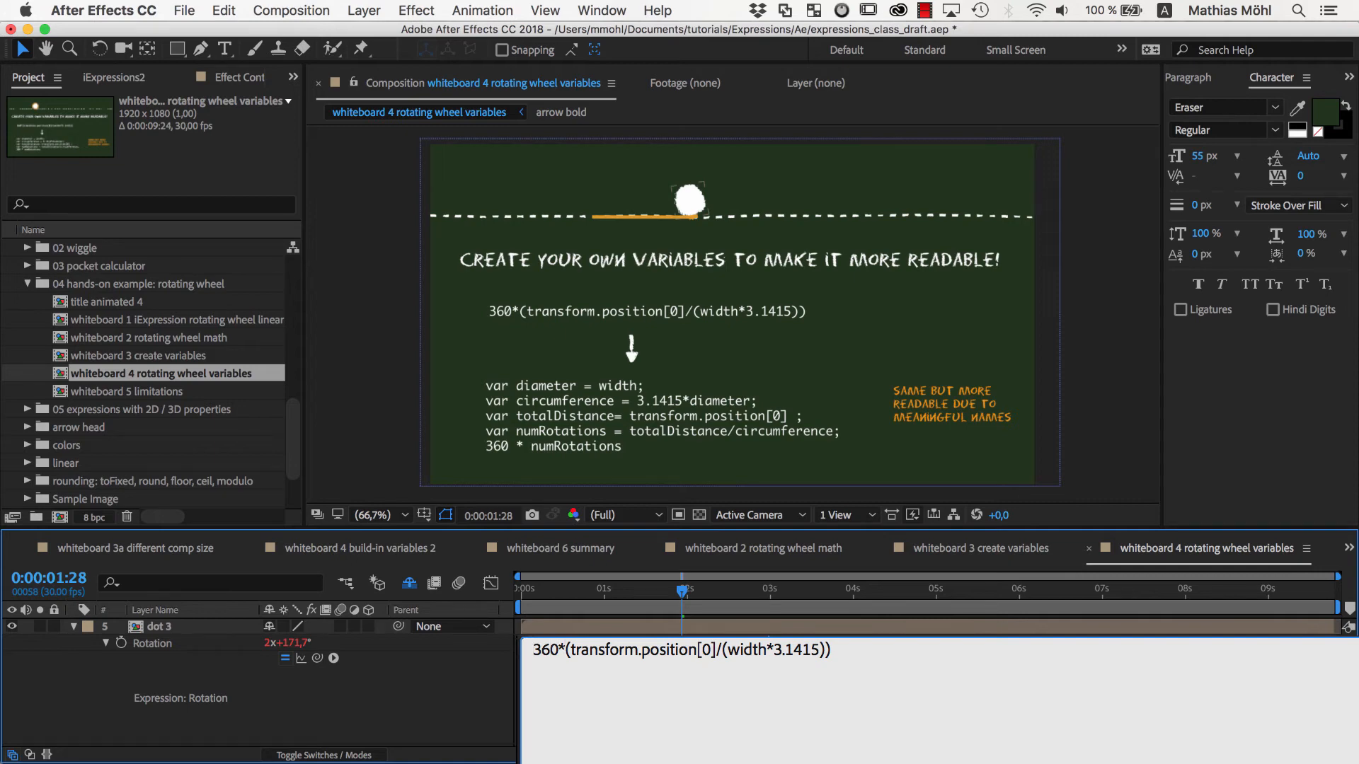
type("numRotations")
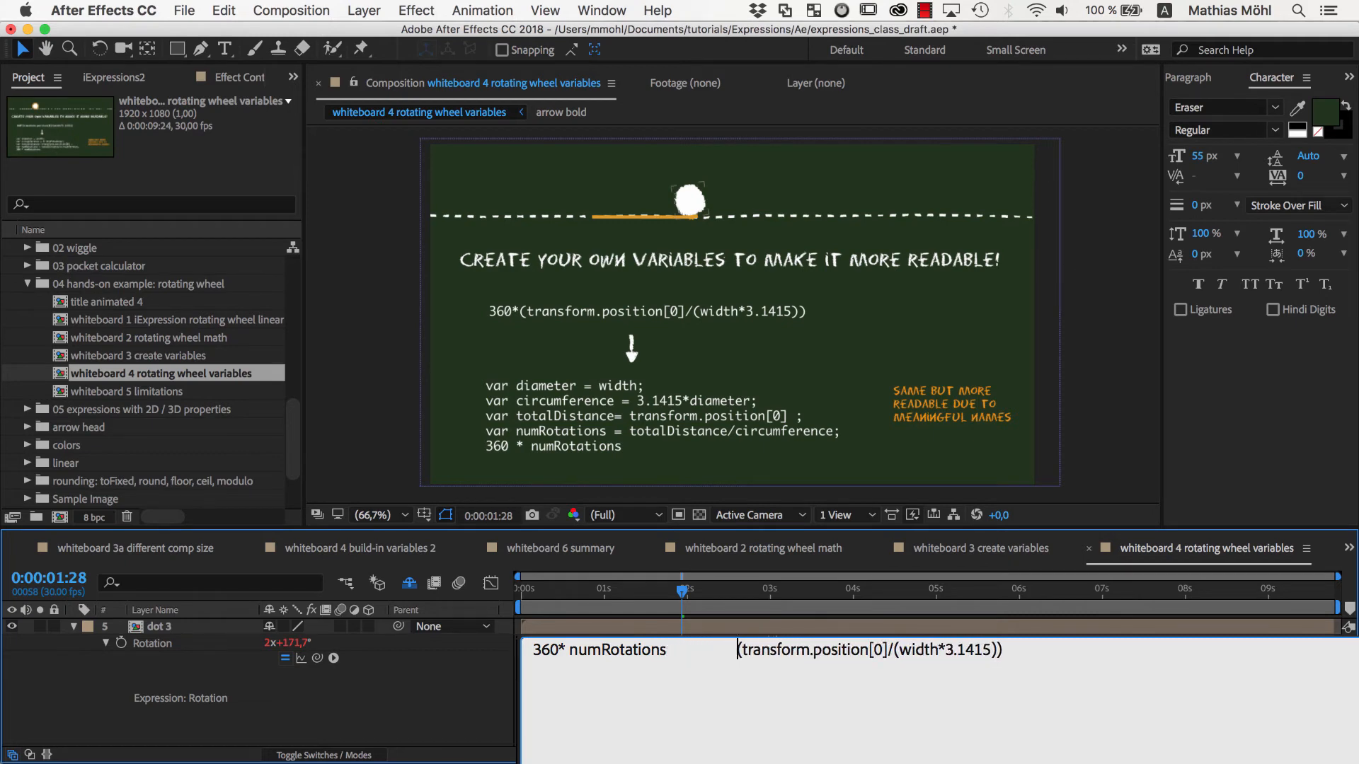
type("var nu")
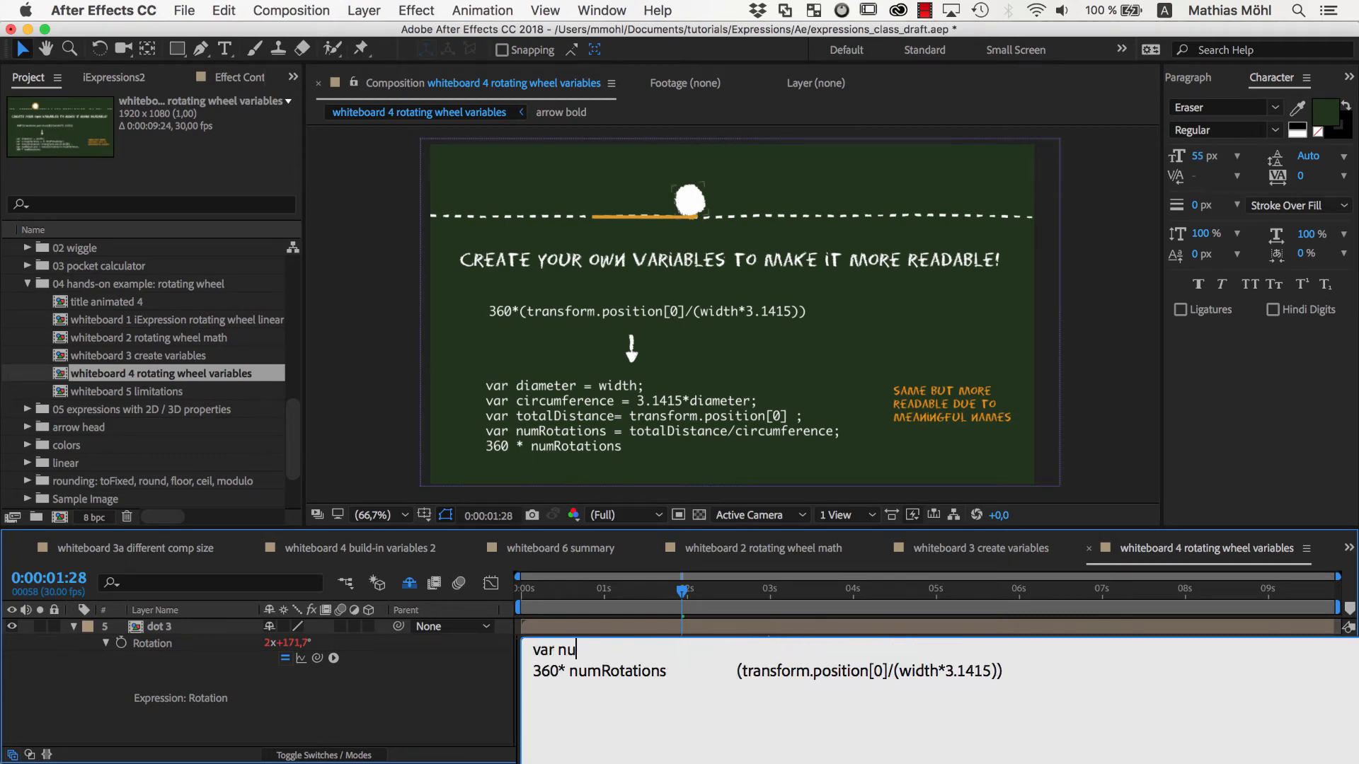
type("mRotations")
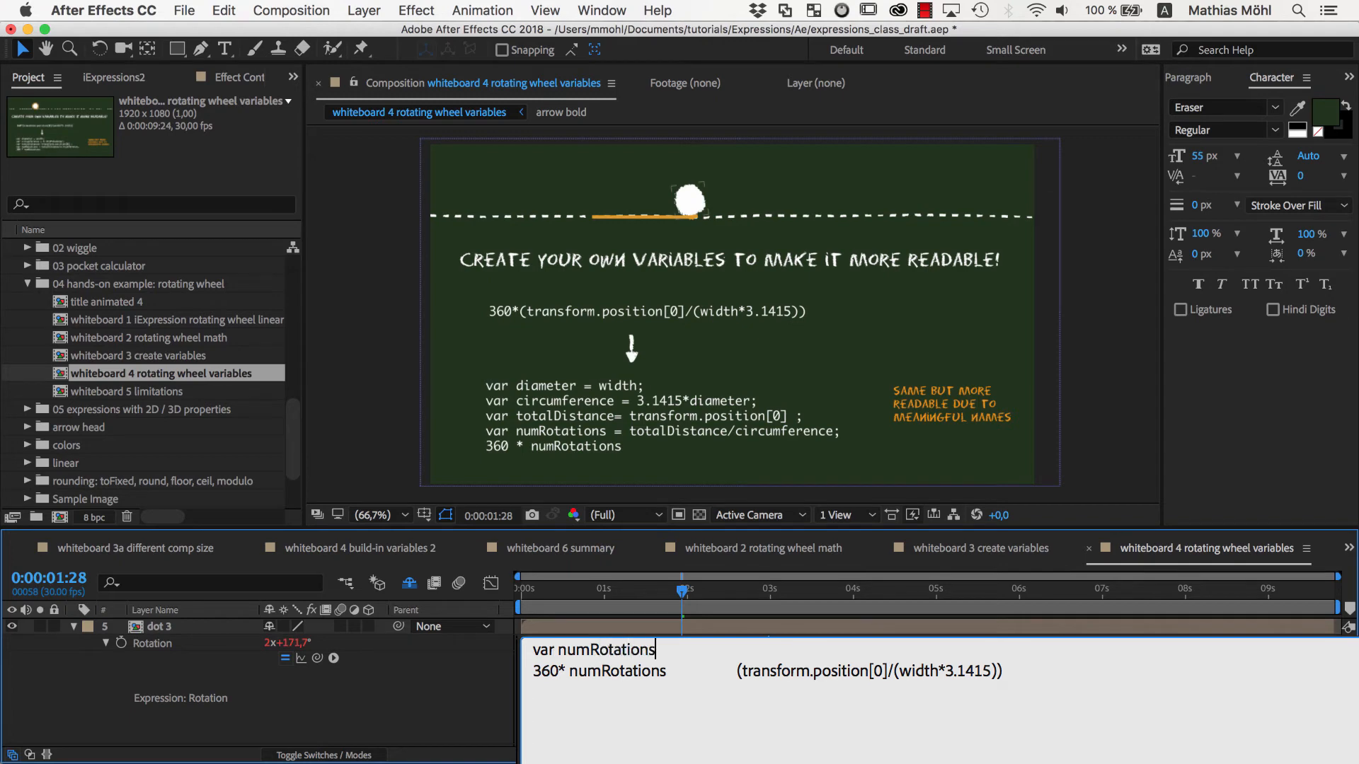
type("= ;")
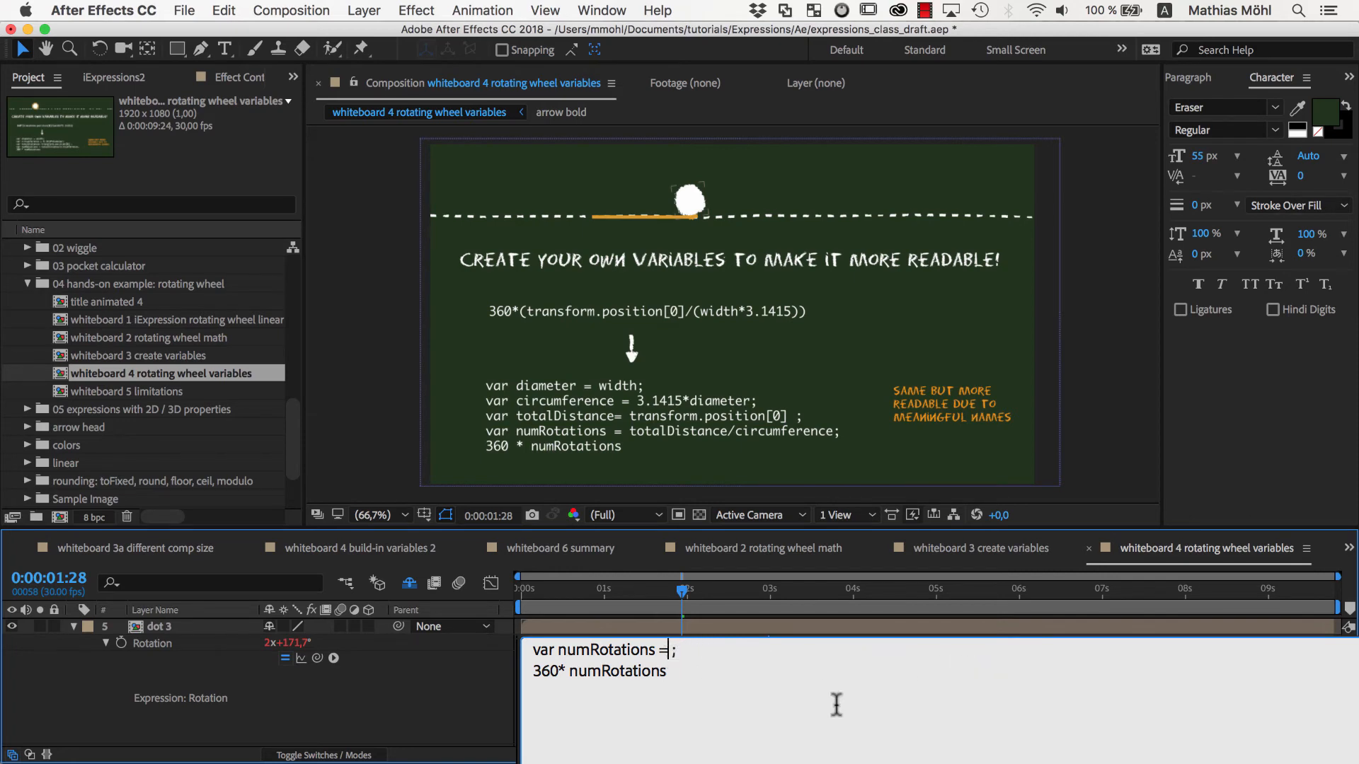
type("(transform.position[0]/(width*3.1415)) ;")
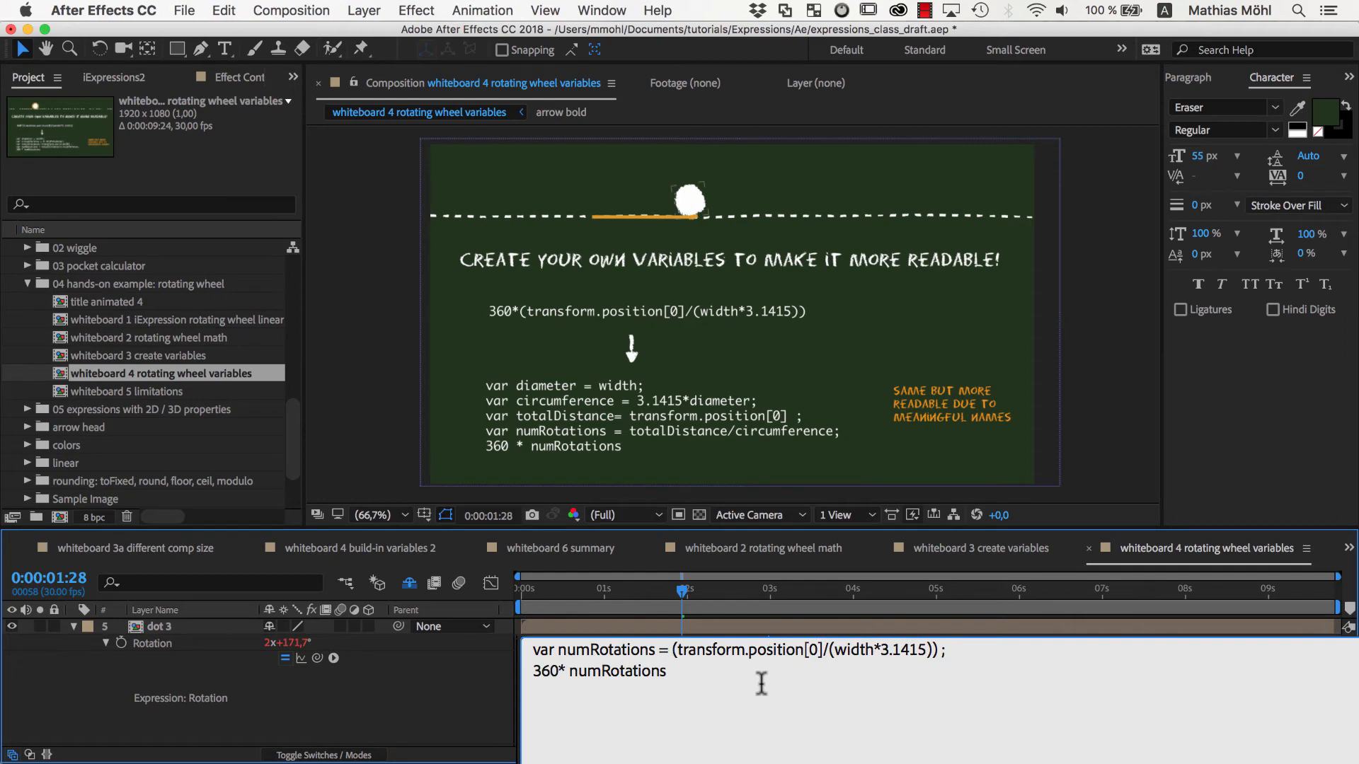
left_click(672, 649)
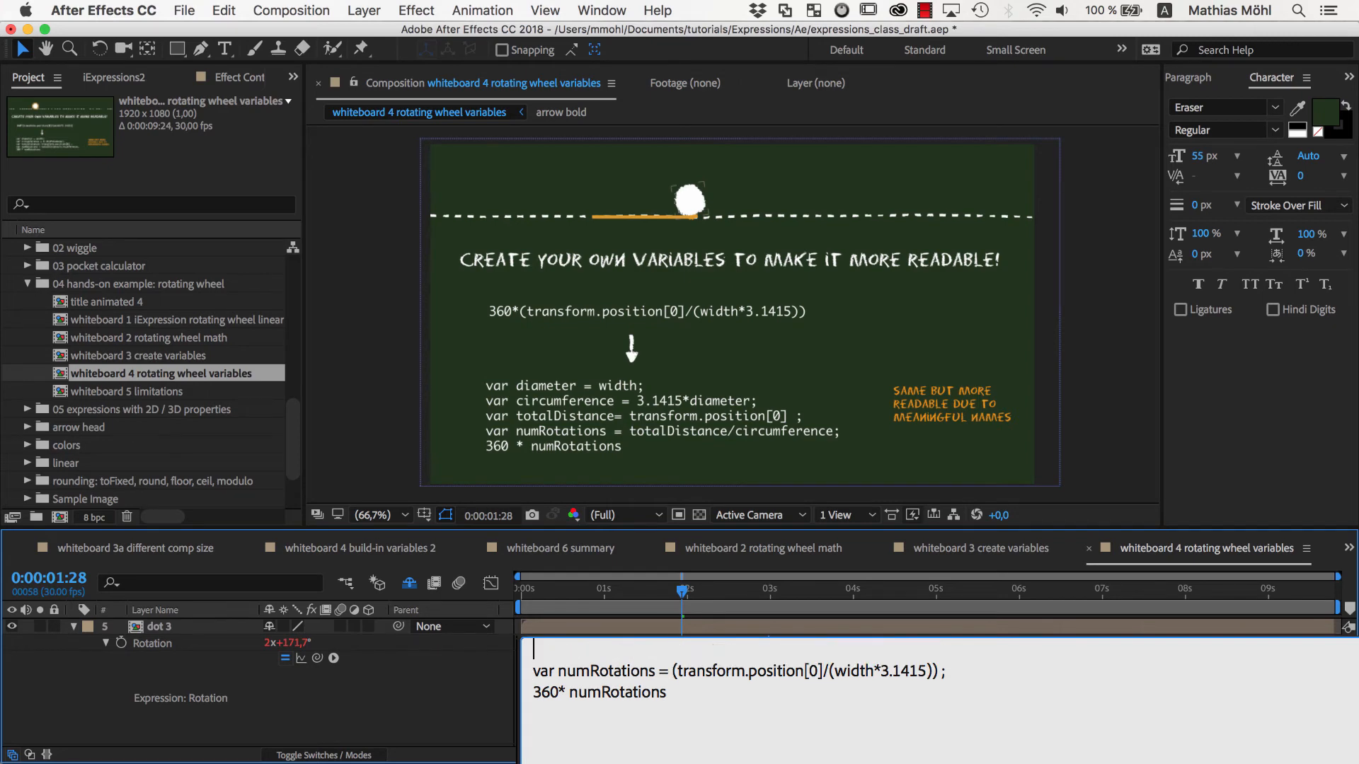
Step: Declare var totalDistance = transform.position[0]; and var circumference = width*3.1415;
type("var totalDistance =")
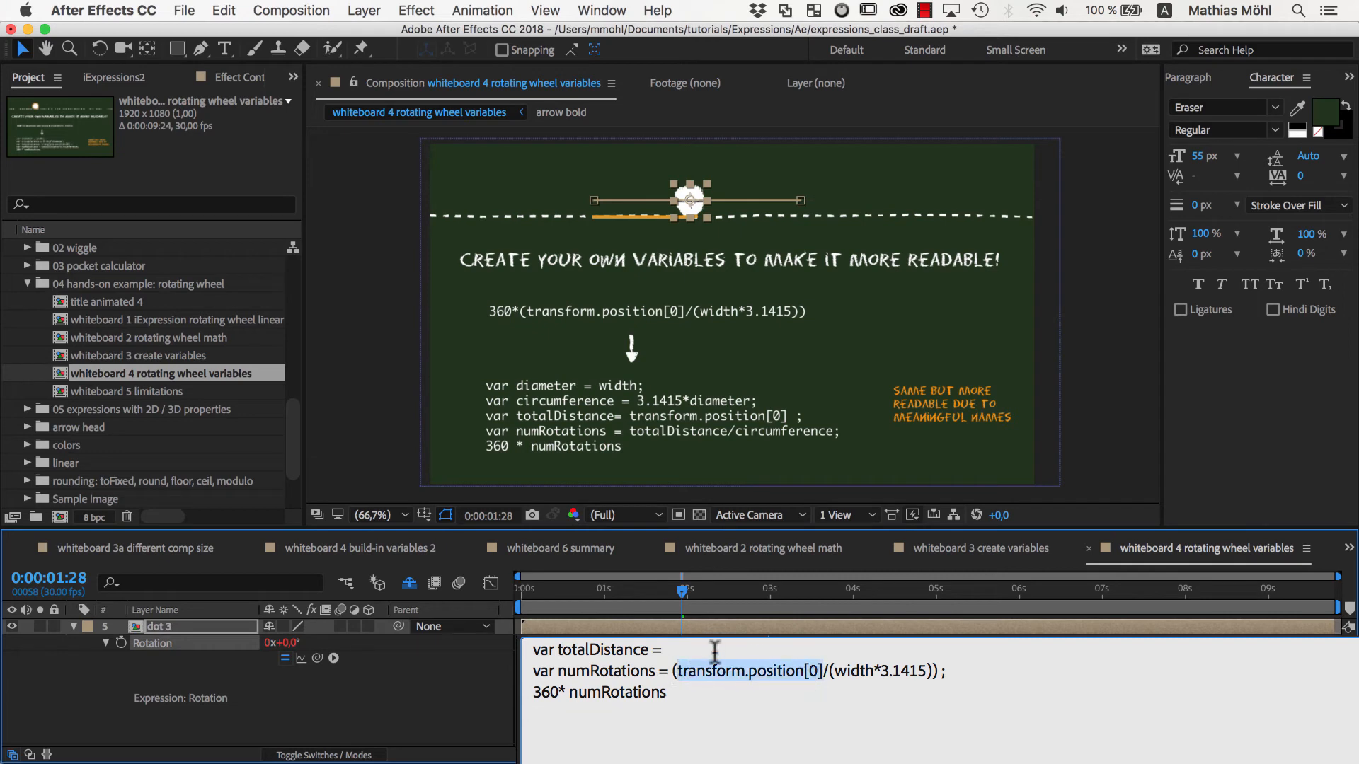
type("transform.position[0];")
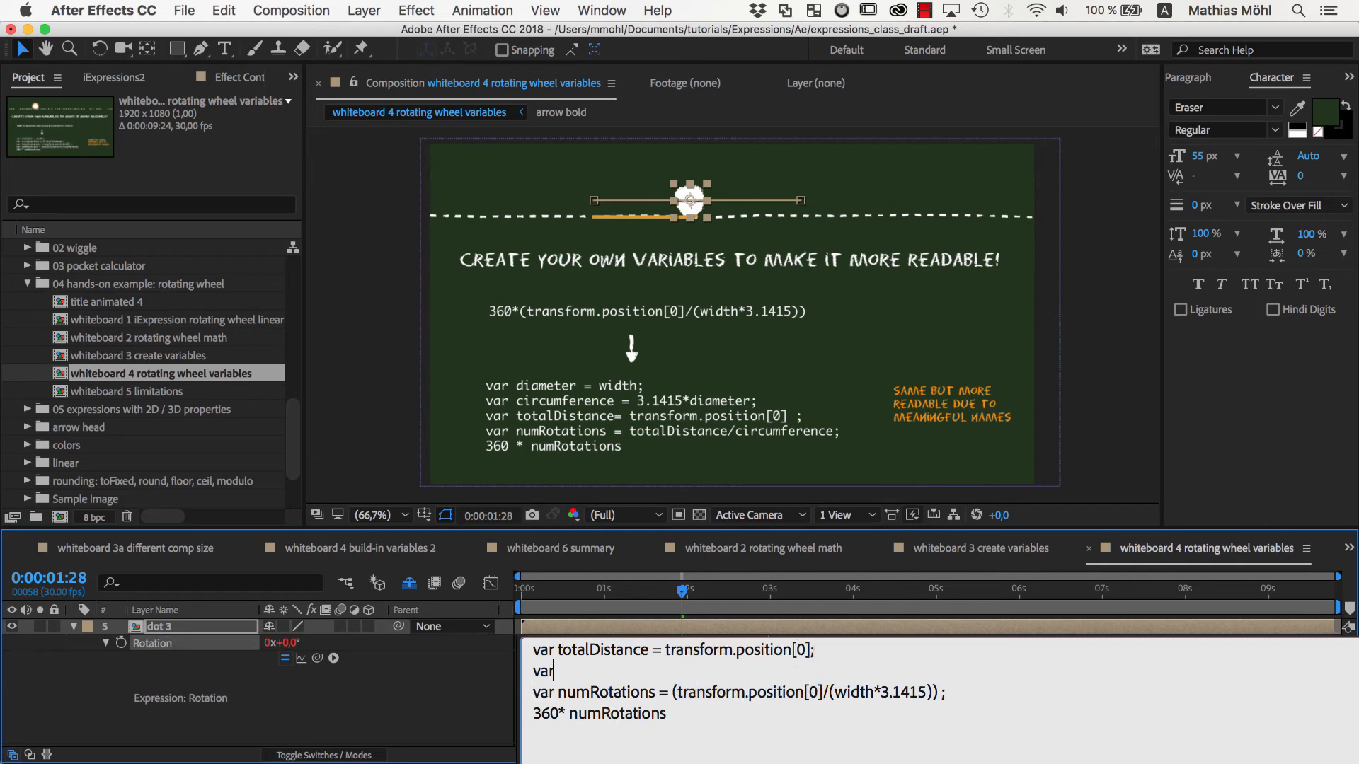
type("circumference =")
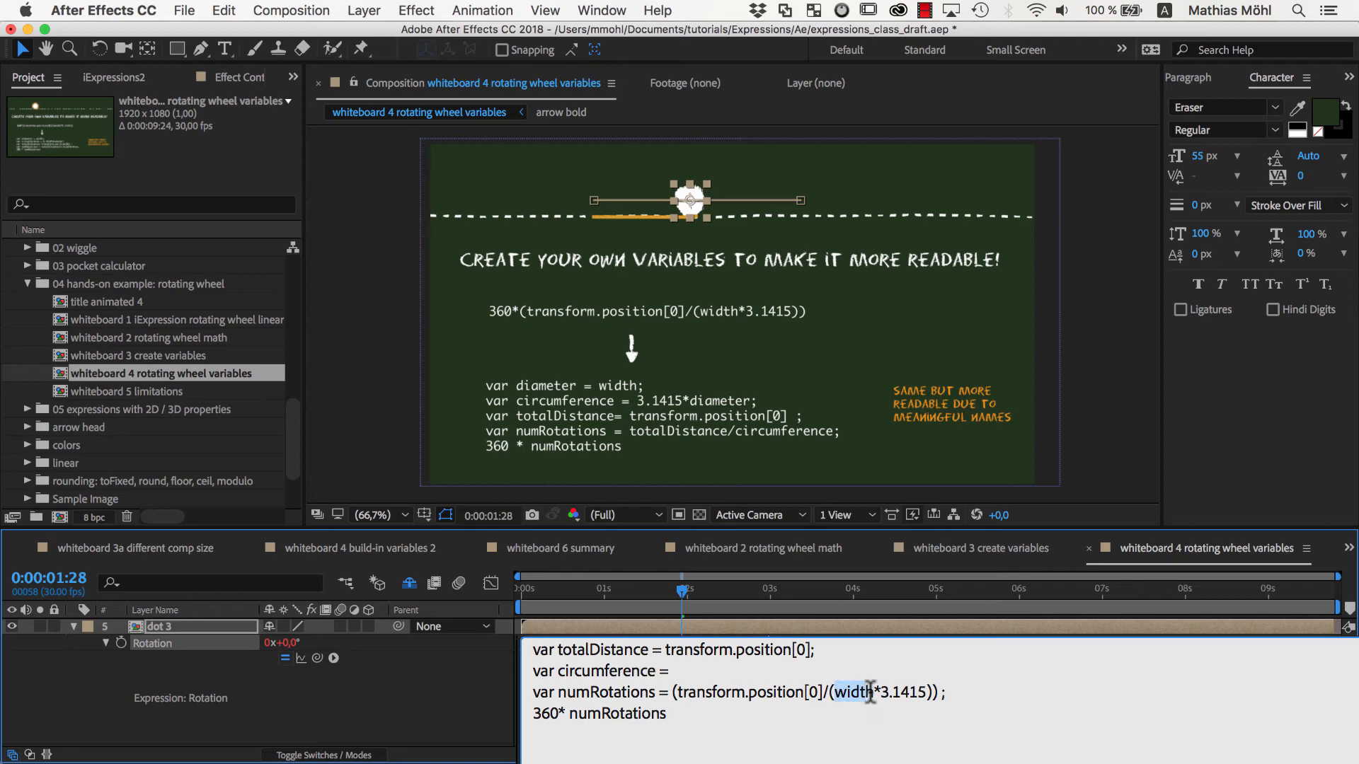
type("width*3.1415")
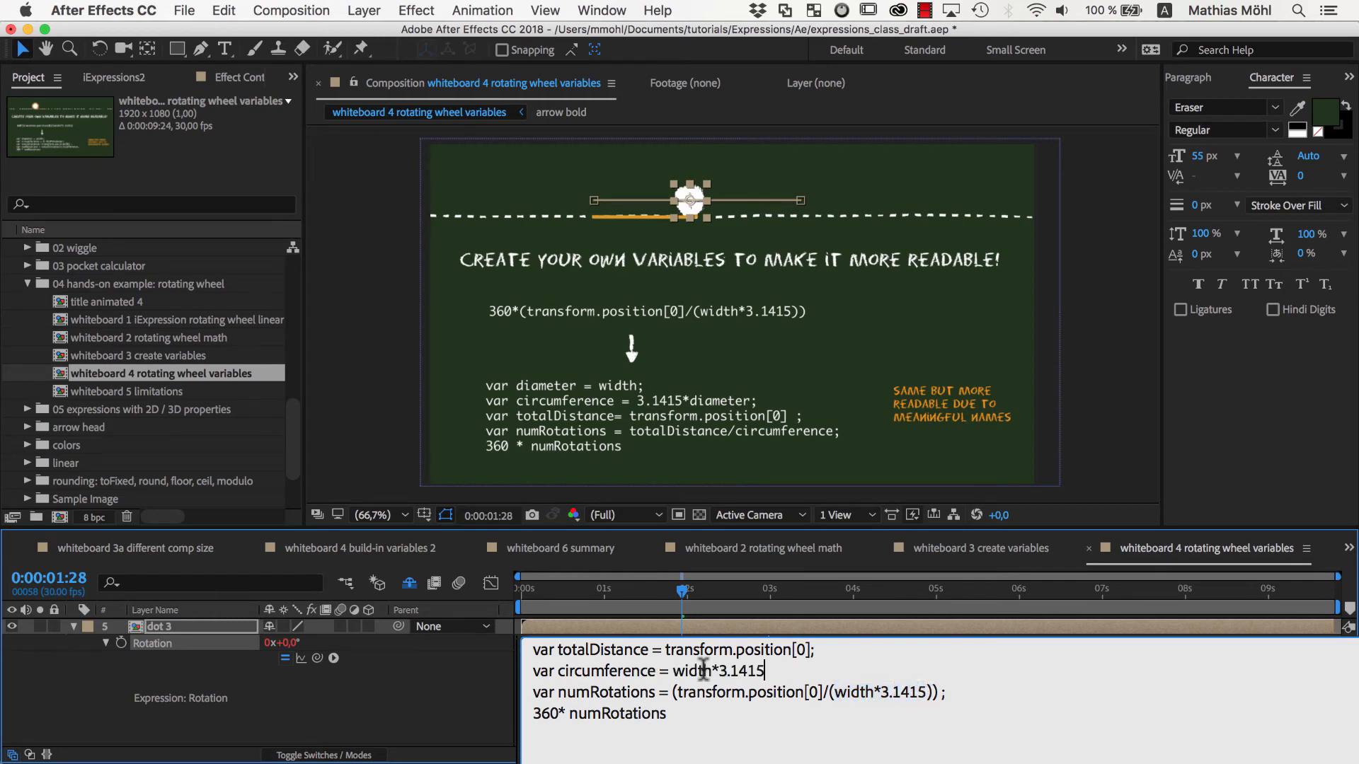
type(";")
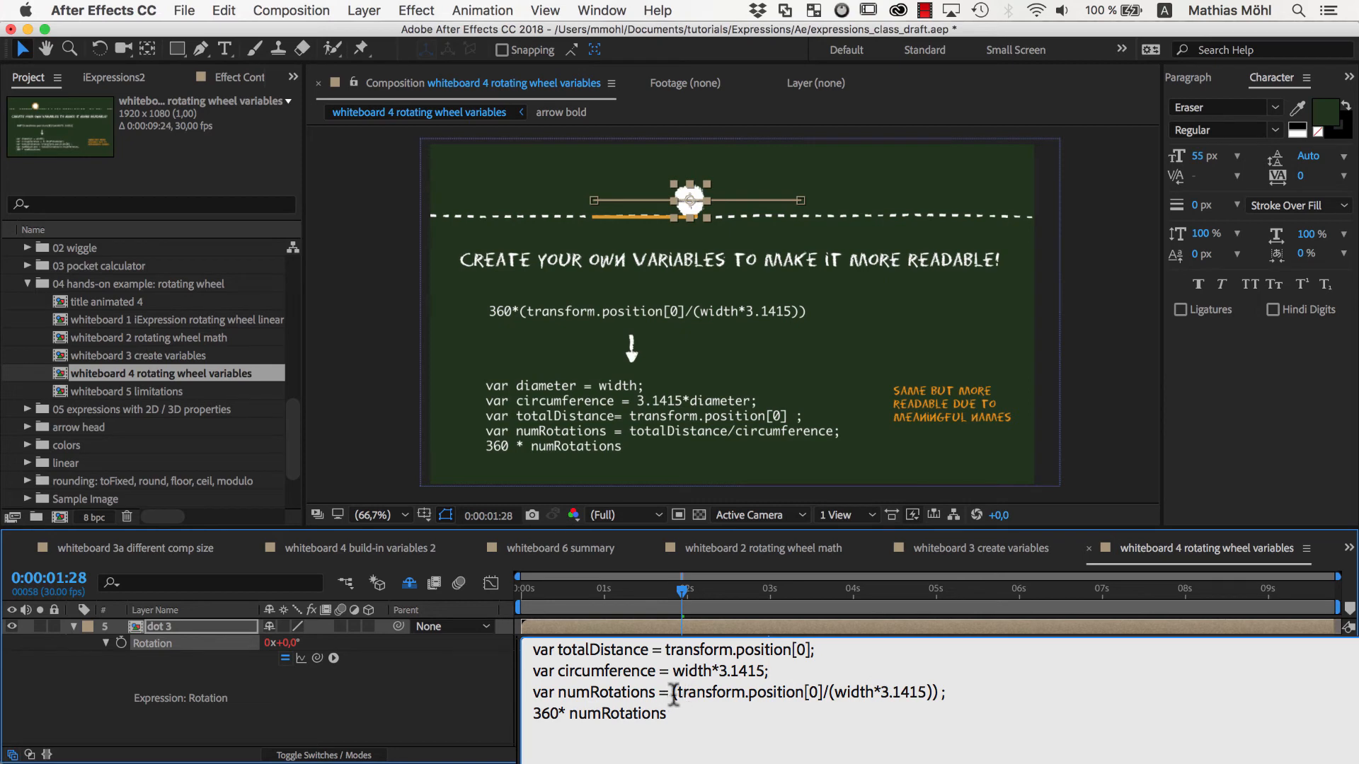
mouse_move(689, 692)
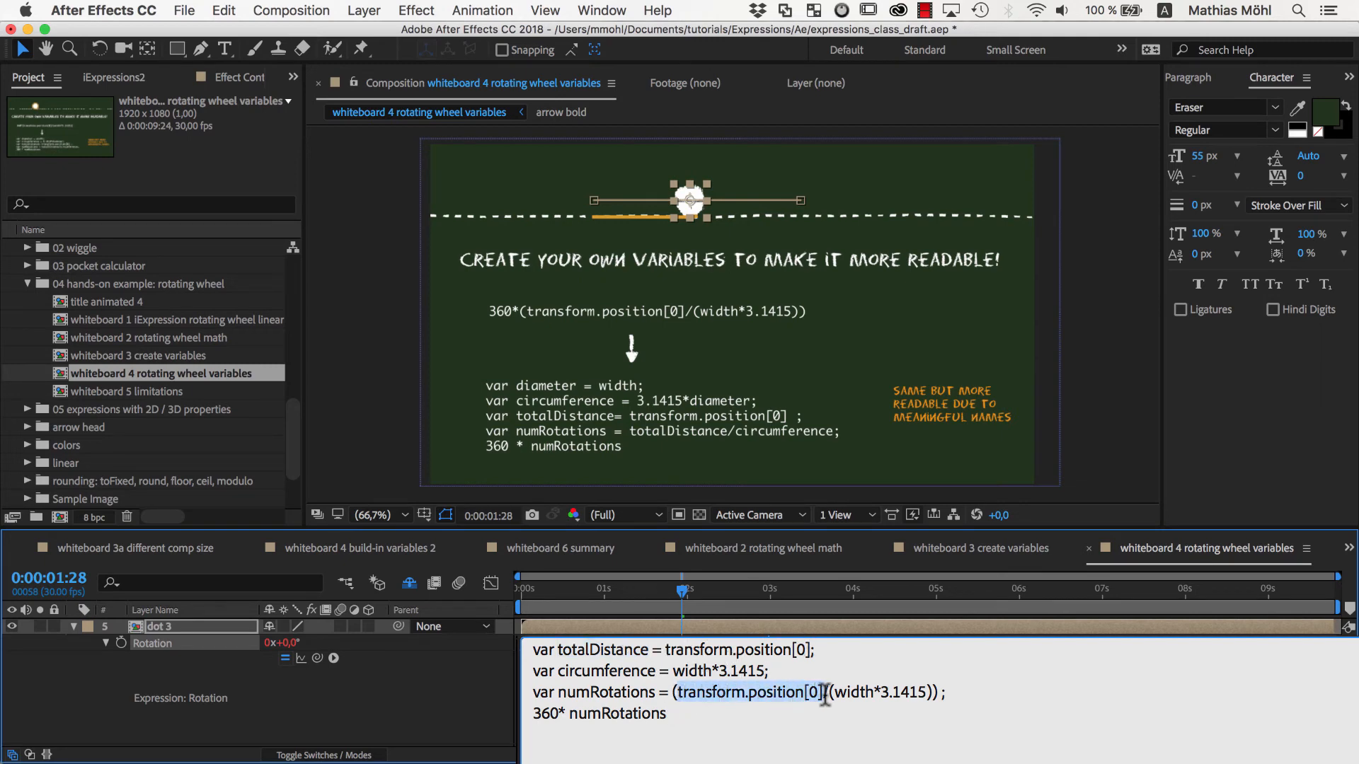
Step: Rewrite numRotations as totalDistance/circumference
type("totalDistance/circumference ;")
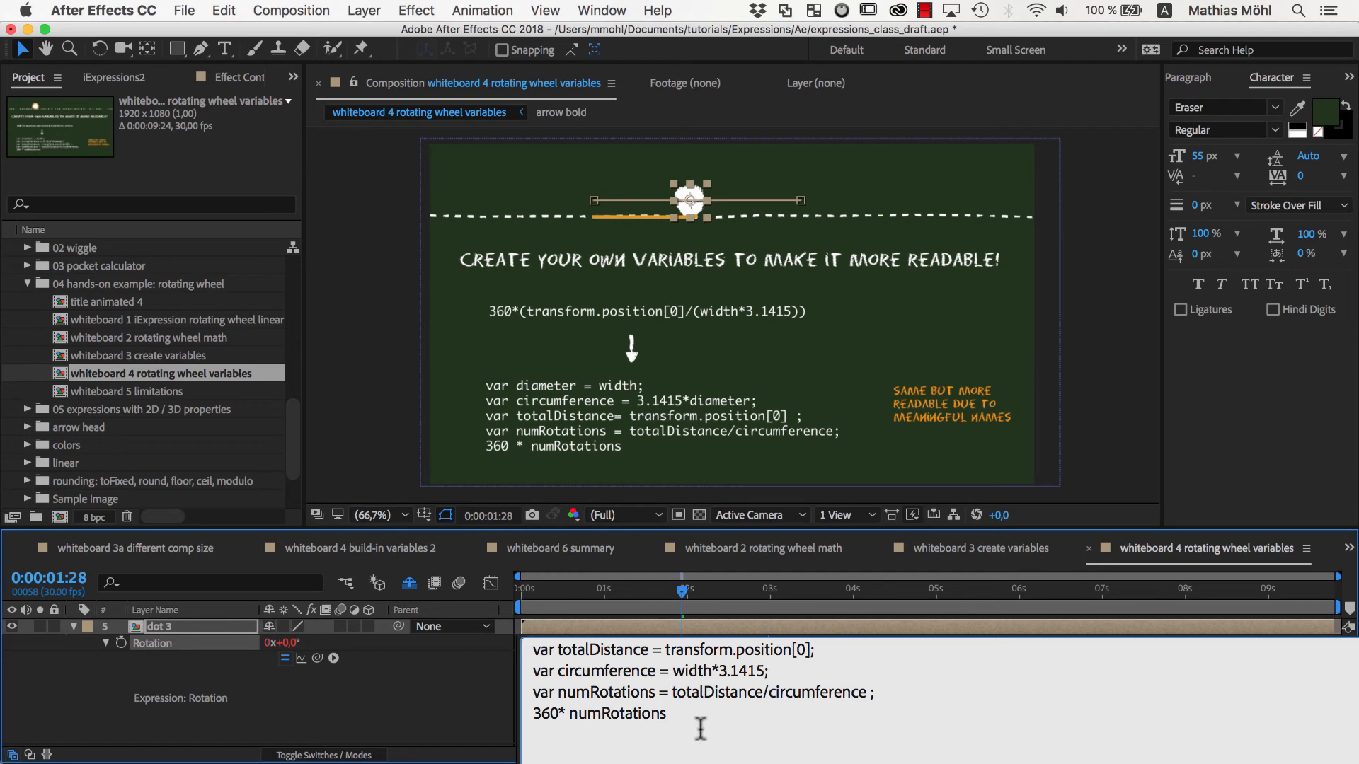
left_click(672, 692)
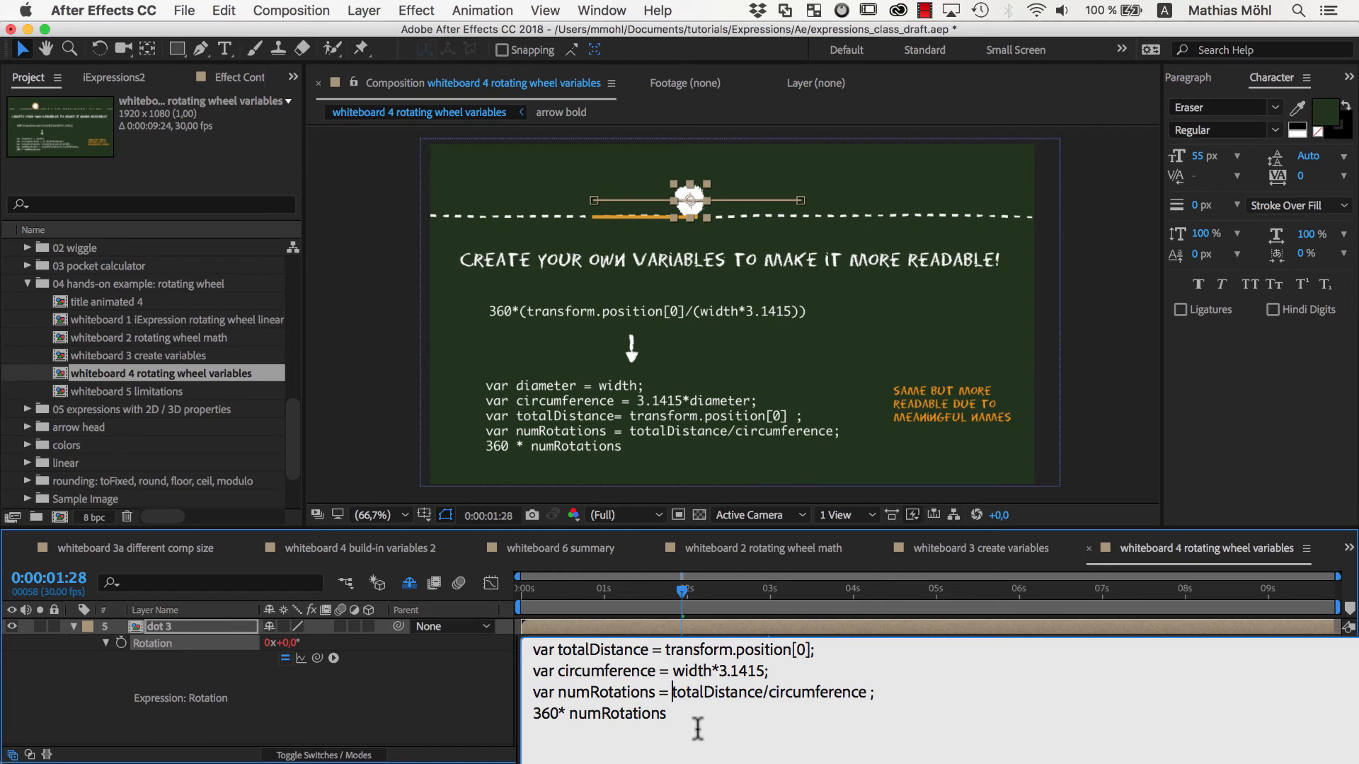
mouse_move(667, 661)
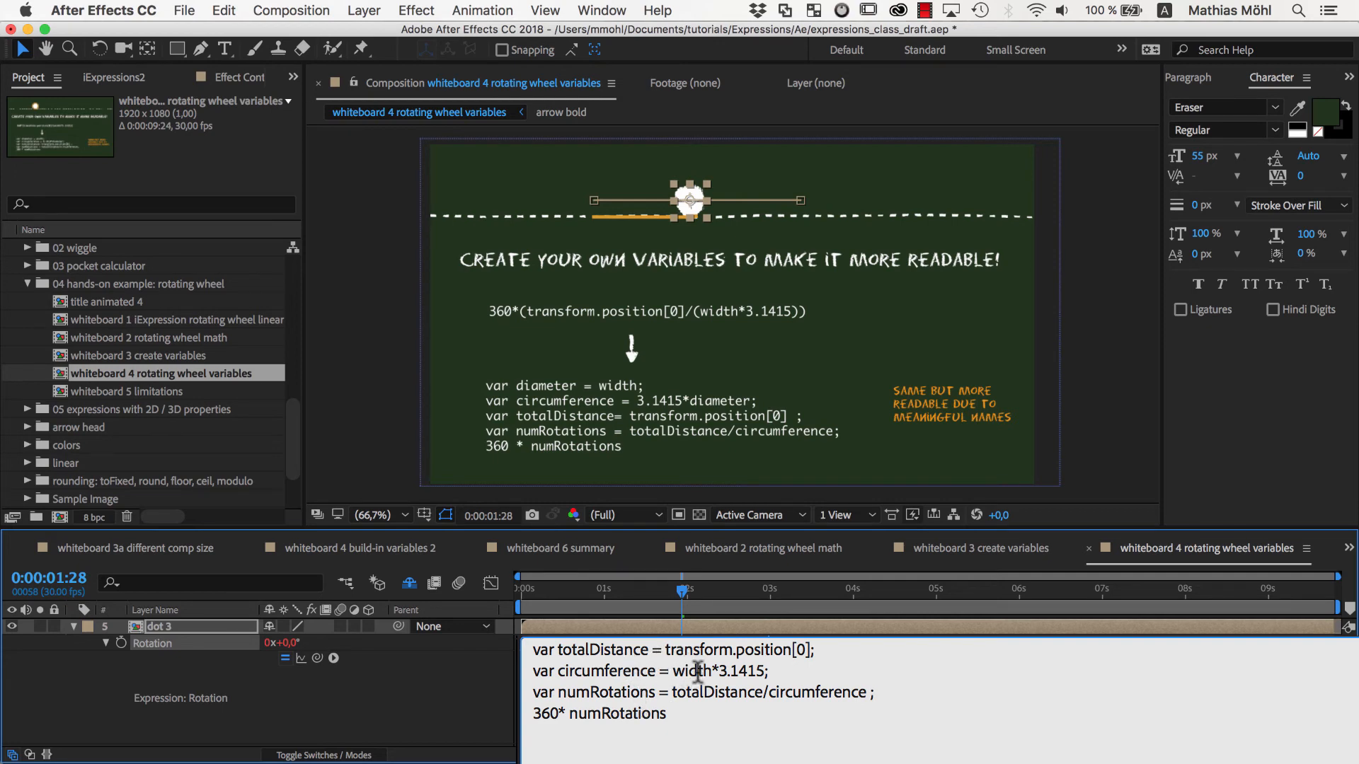
Step: Declare var diameter = width; and use diameter in the circumference formula
type("var diameter")
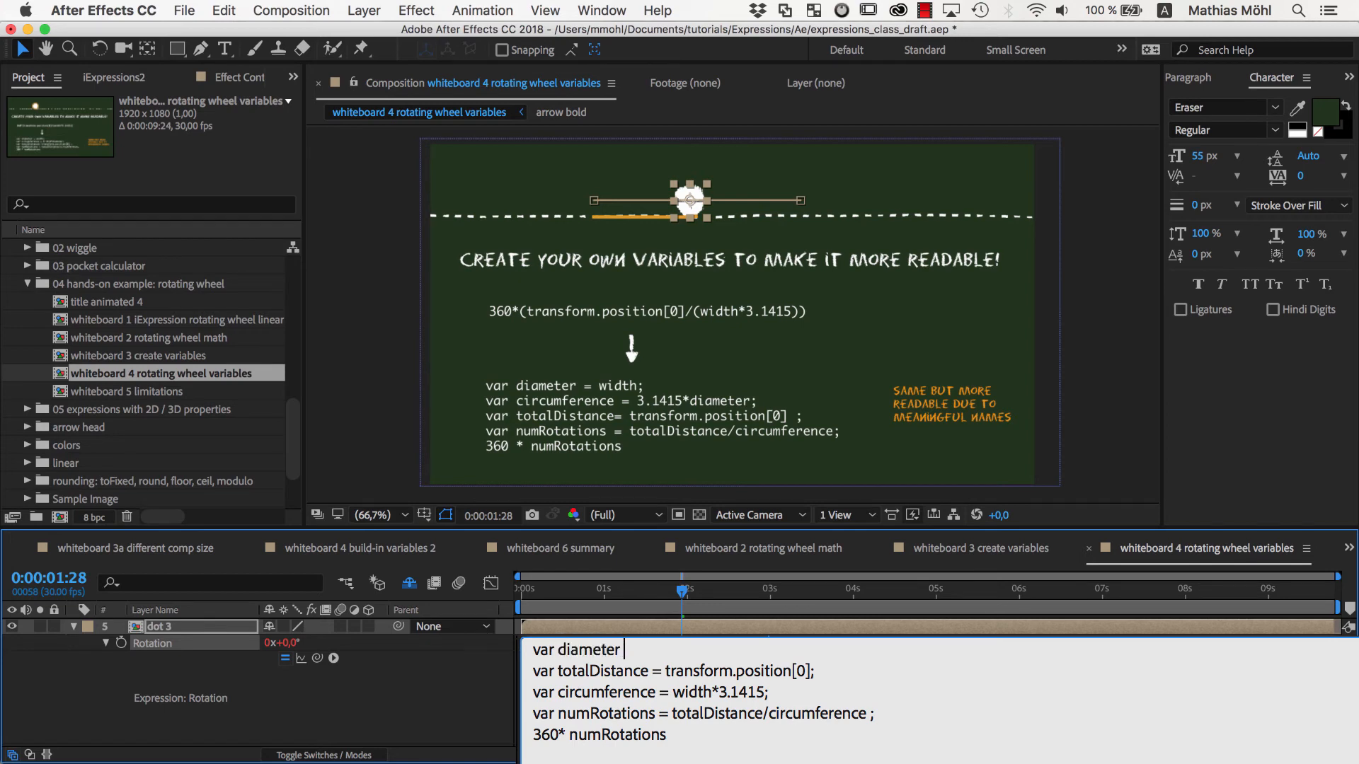
type("= width;")
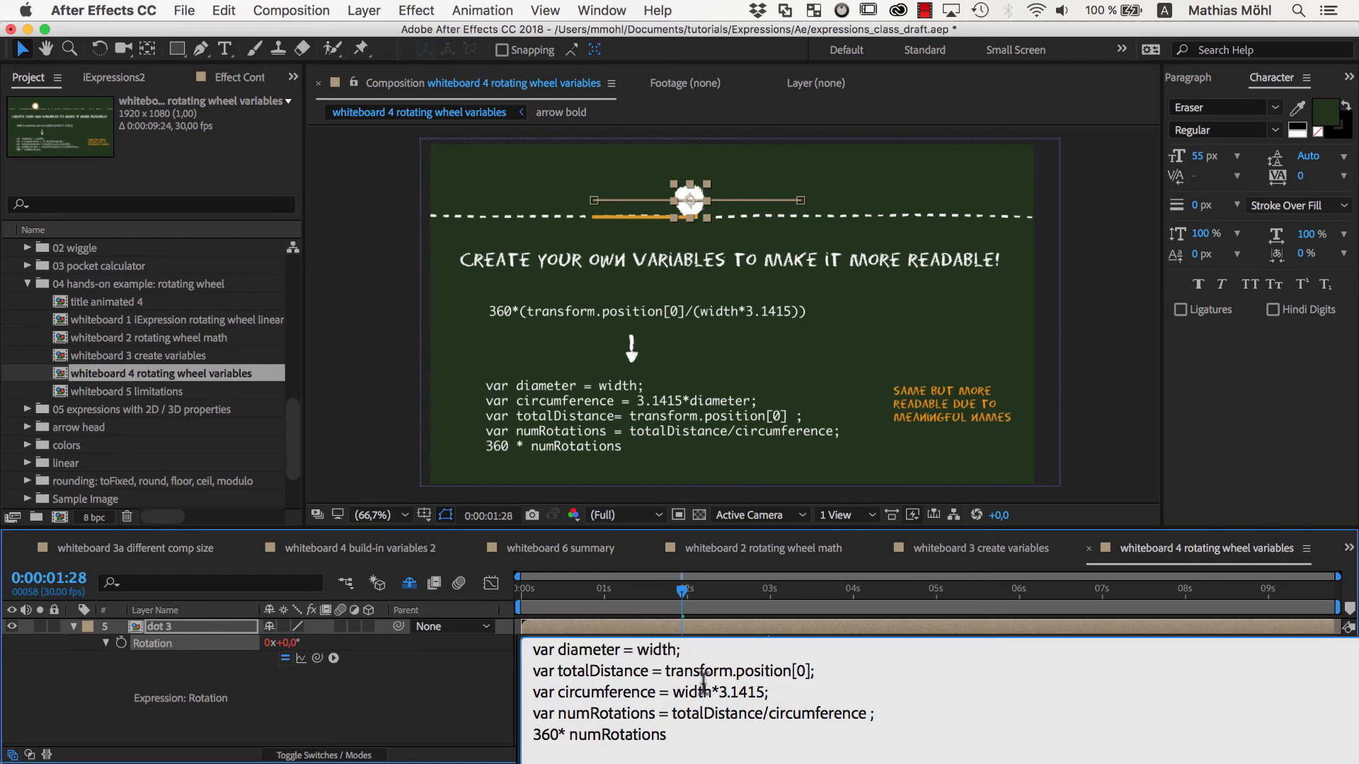
double_click(583, 649)
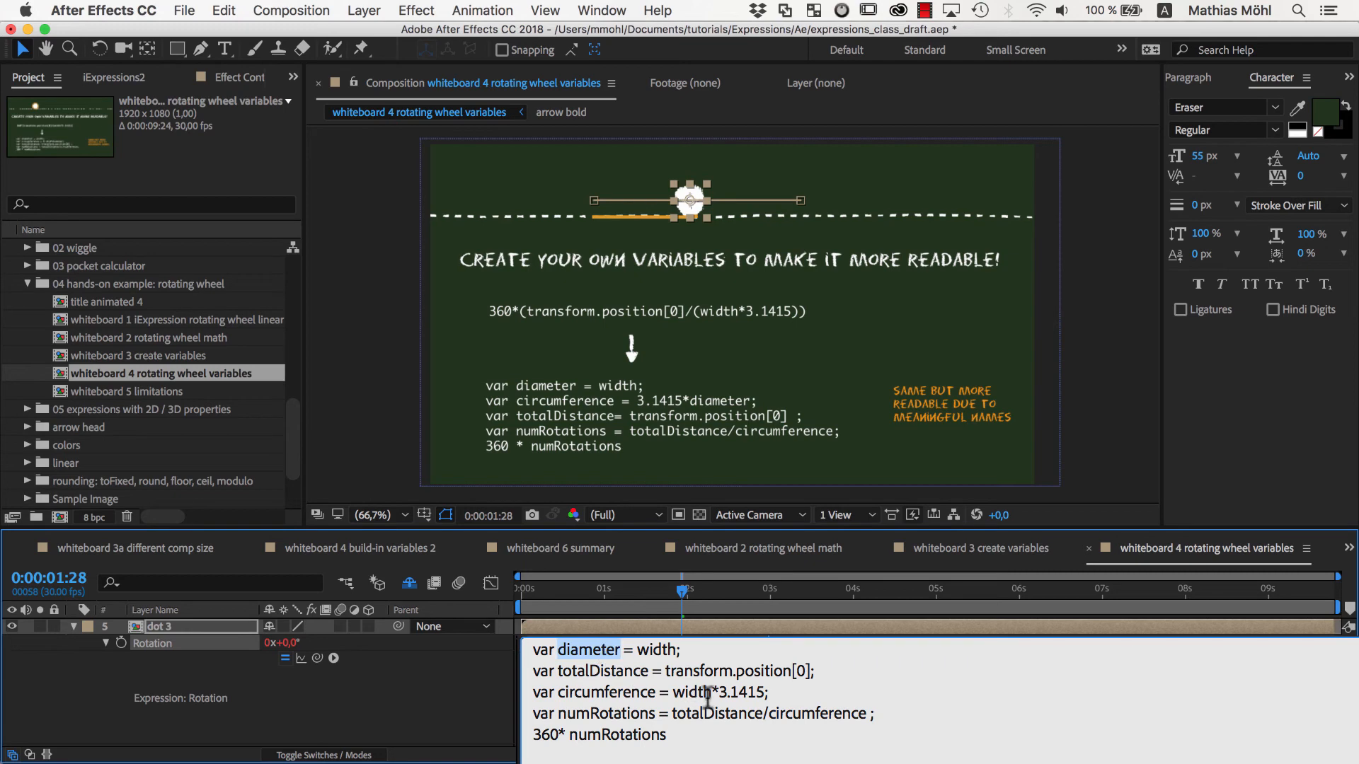
type("diameter")
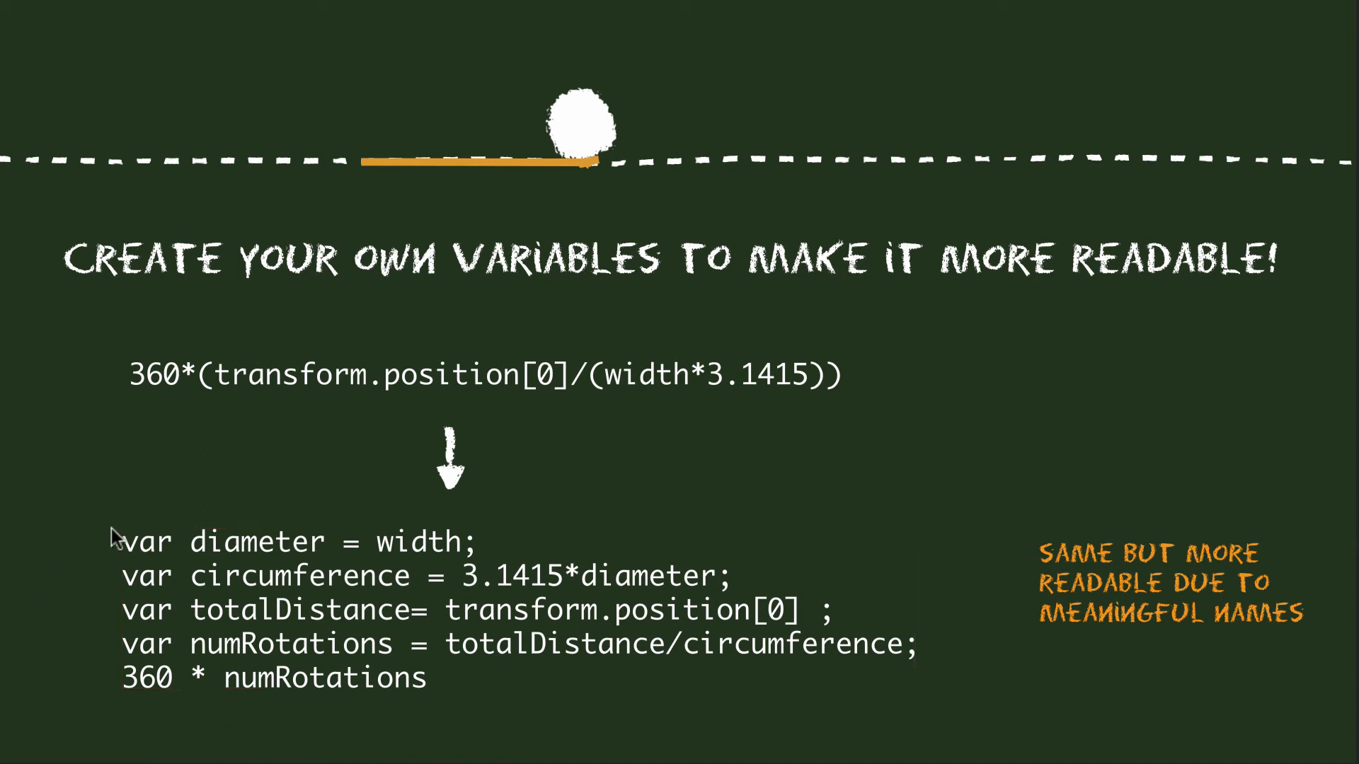
mouse_move(171, 714)
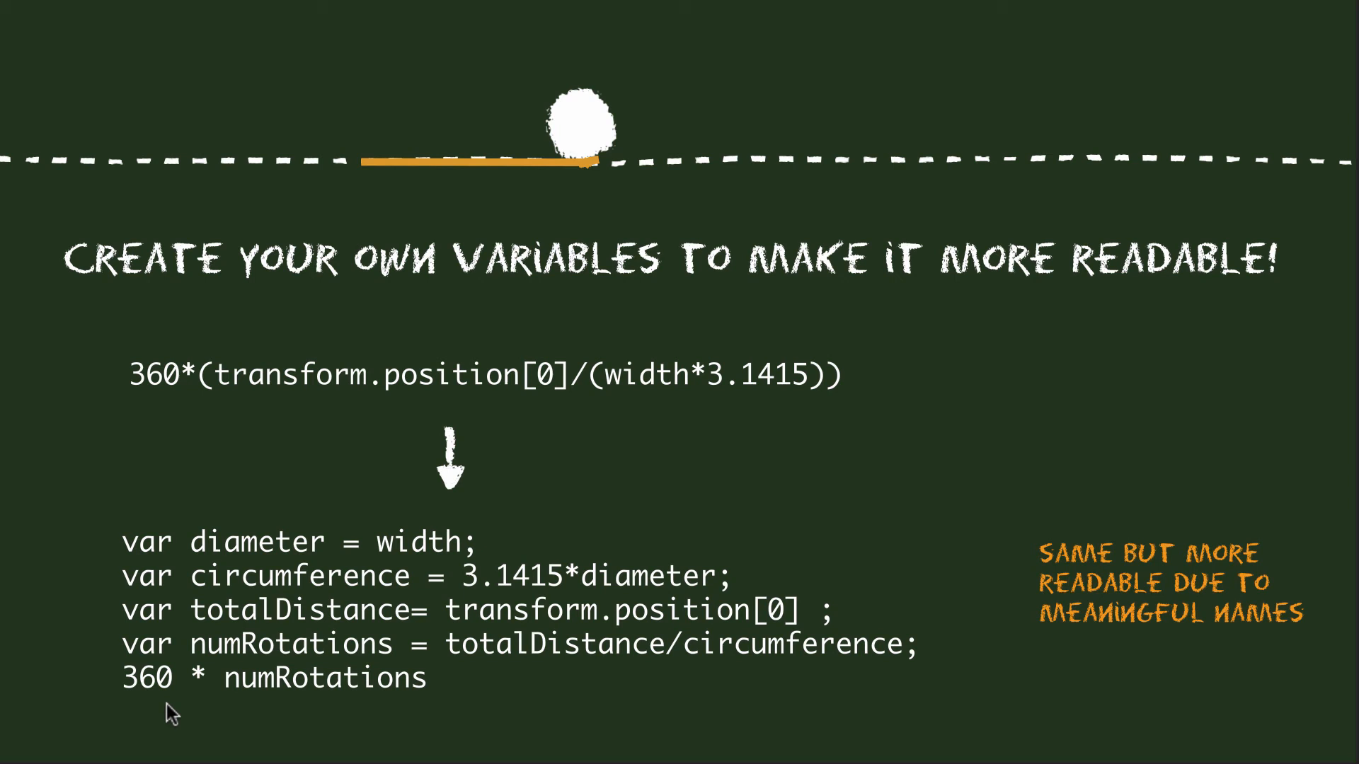
mouse_move(269, 737)
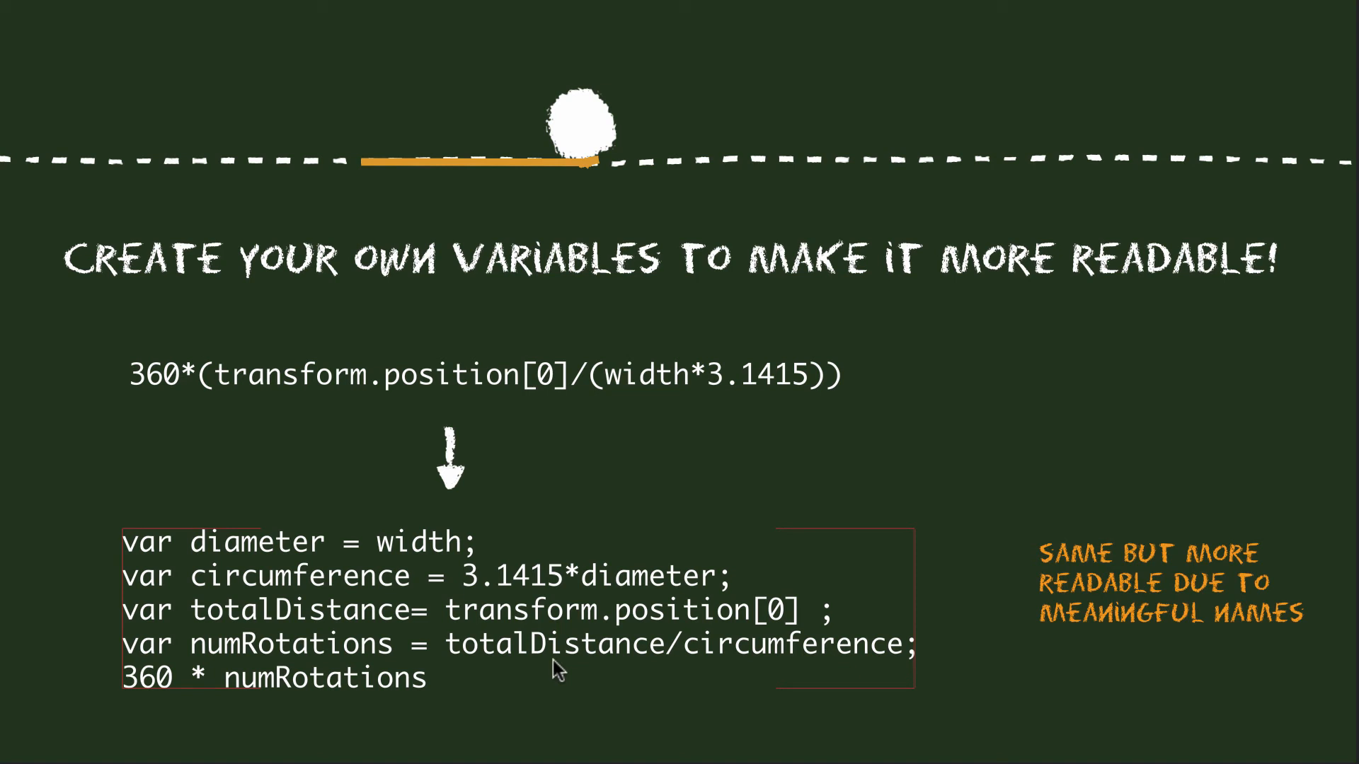
mouse_move(763, 669)
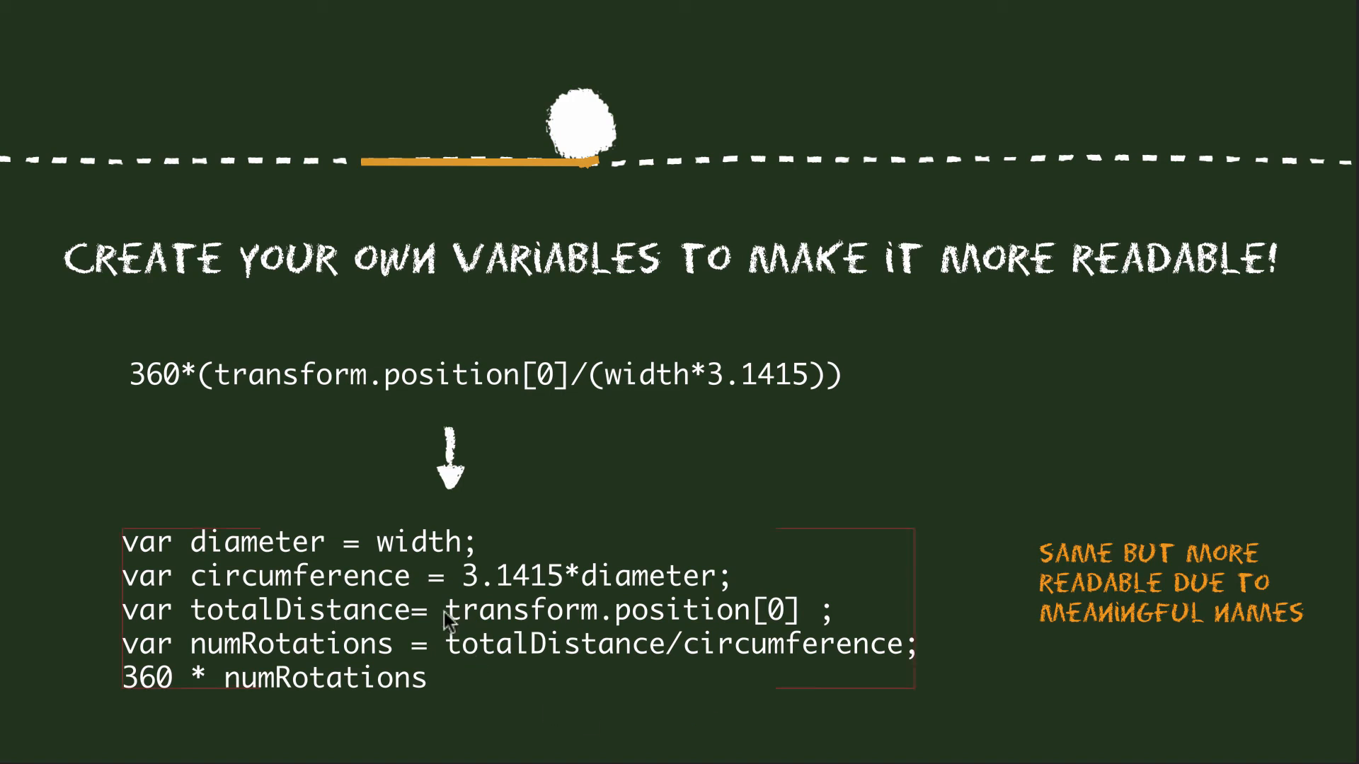
mouse_move(433, 651)
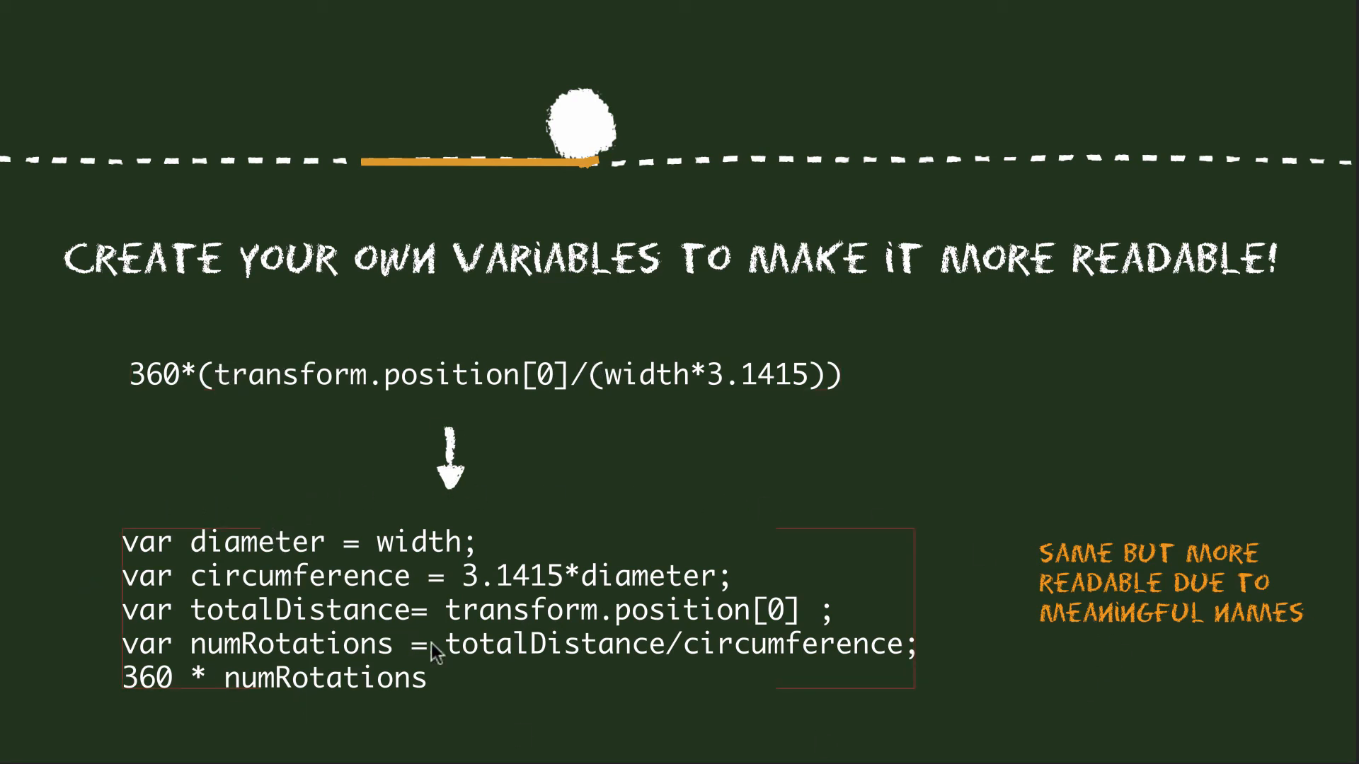